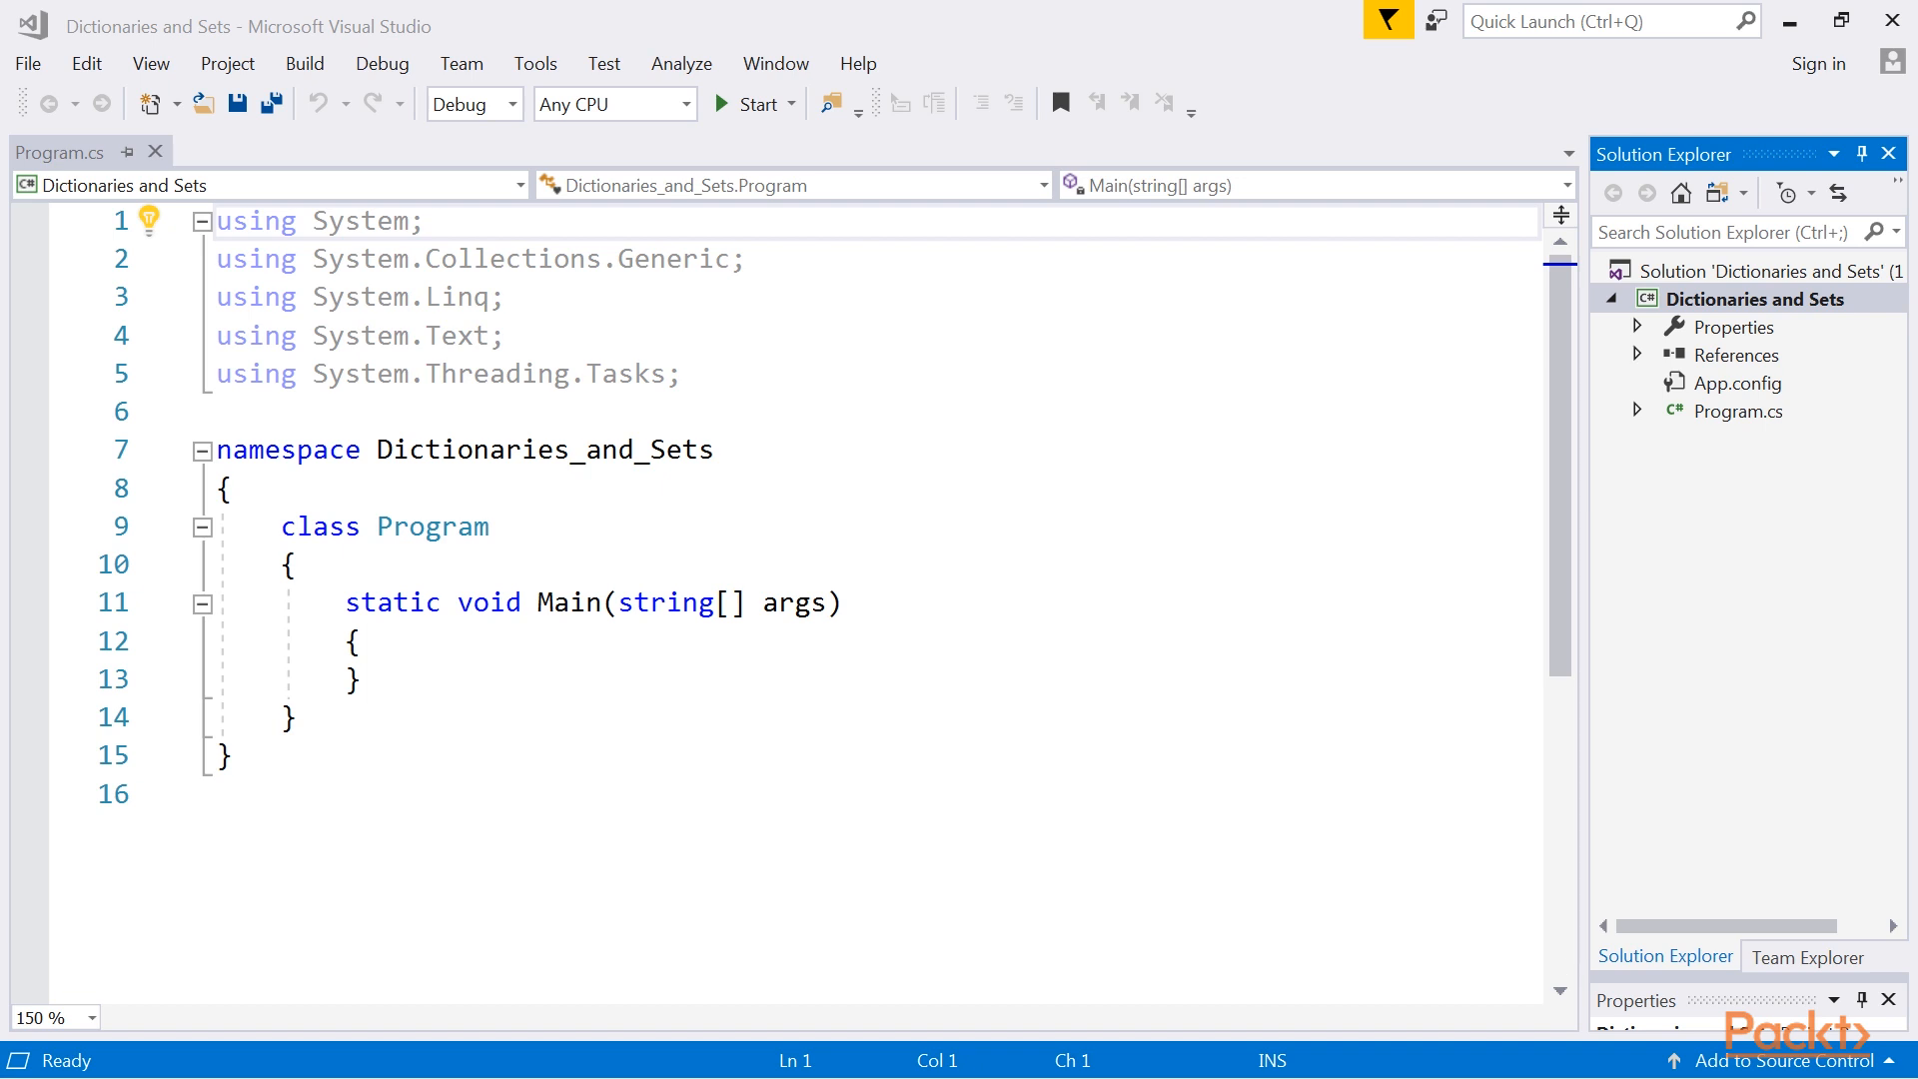
mouse_move(1026, 421)
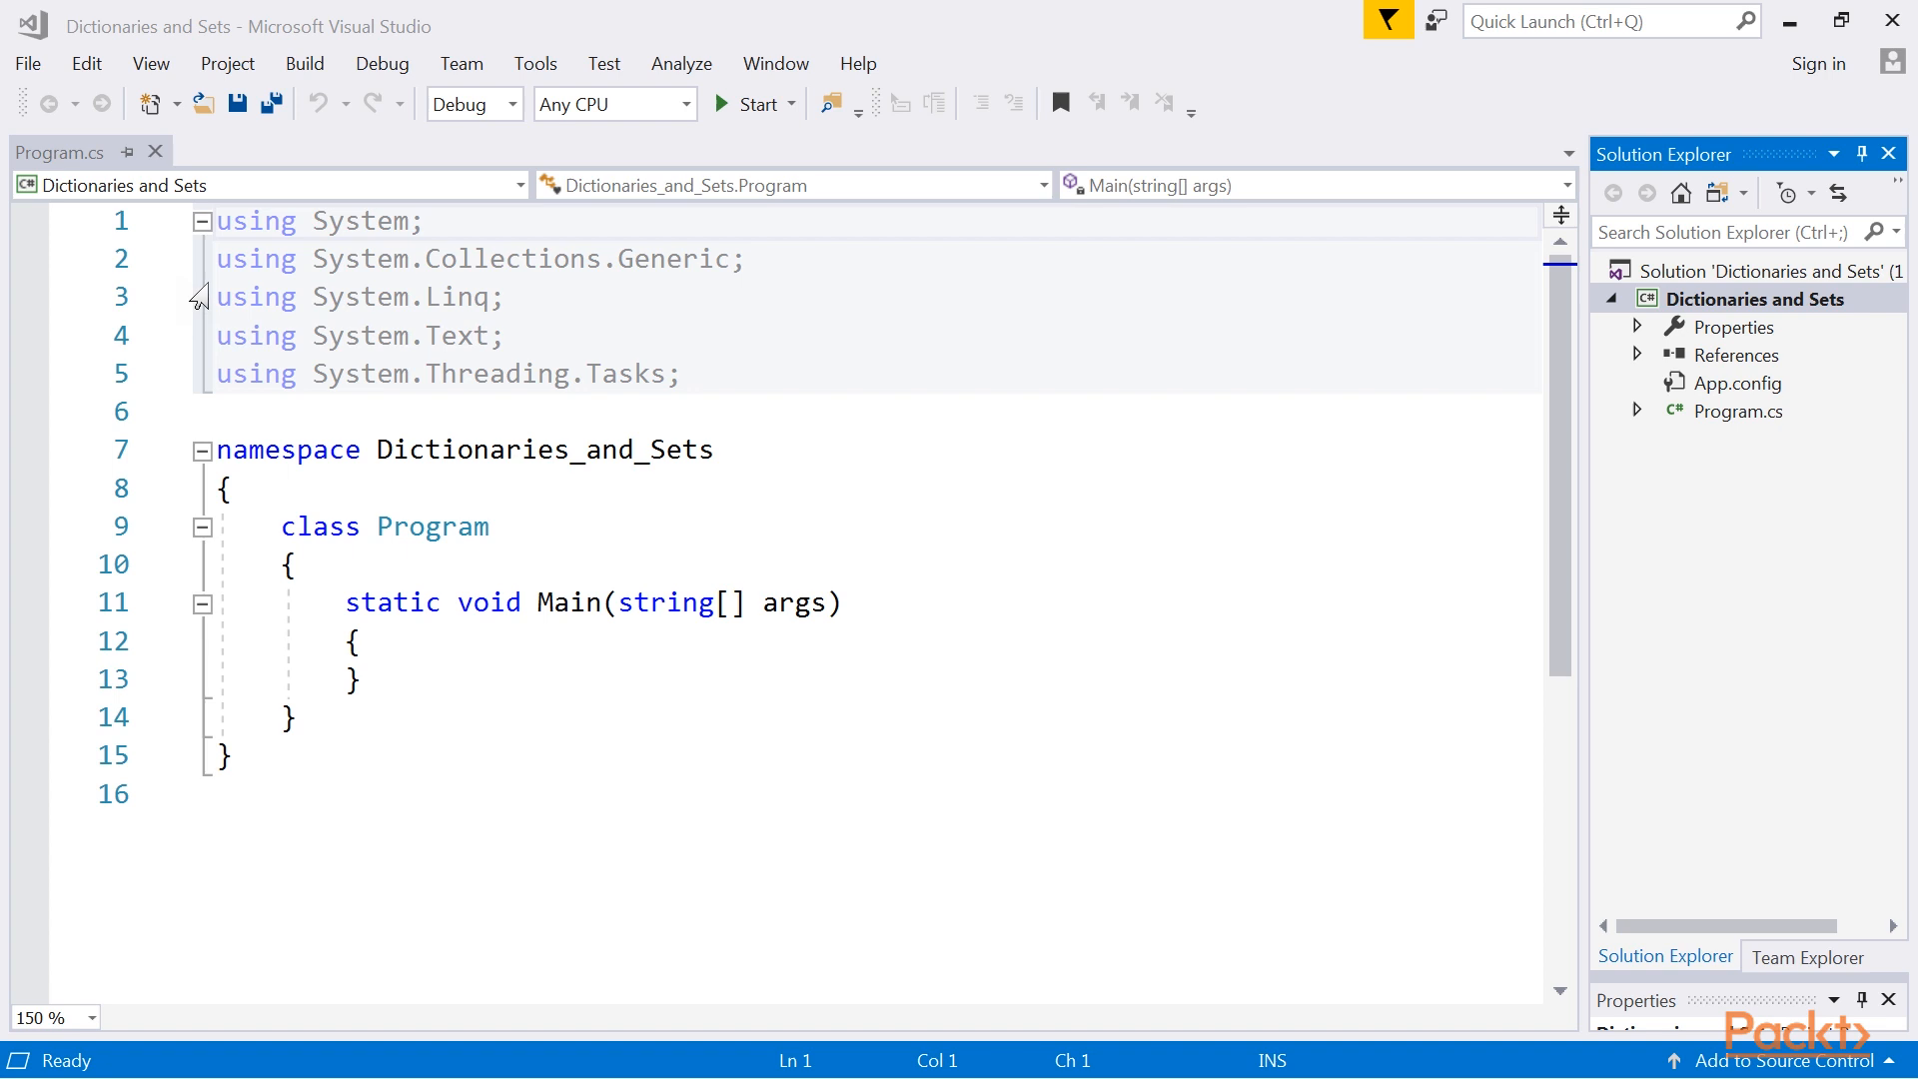
Start a 'using System.Collections' directive on line 6 below the existing usings.
click(275, 411)
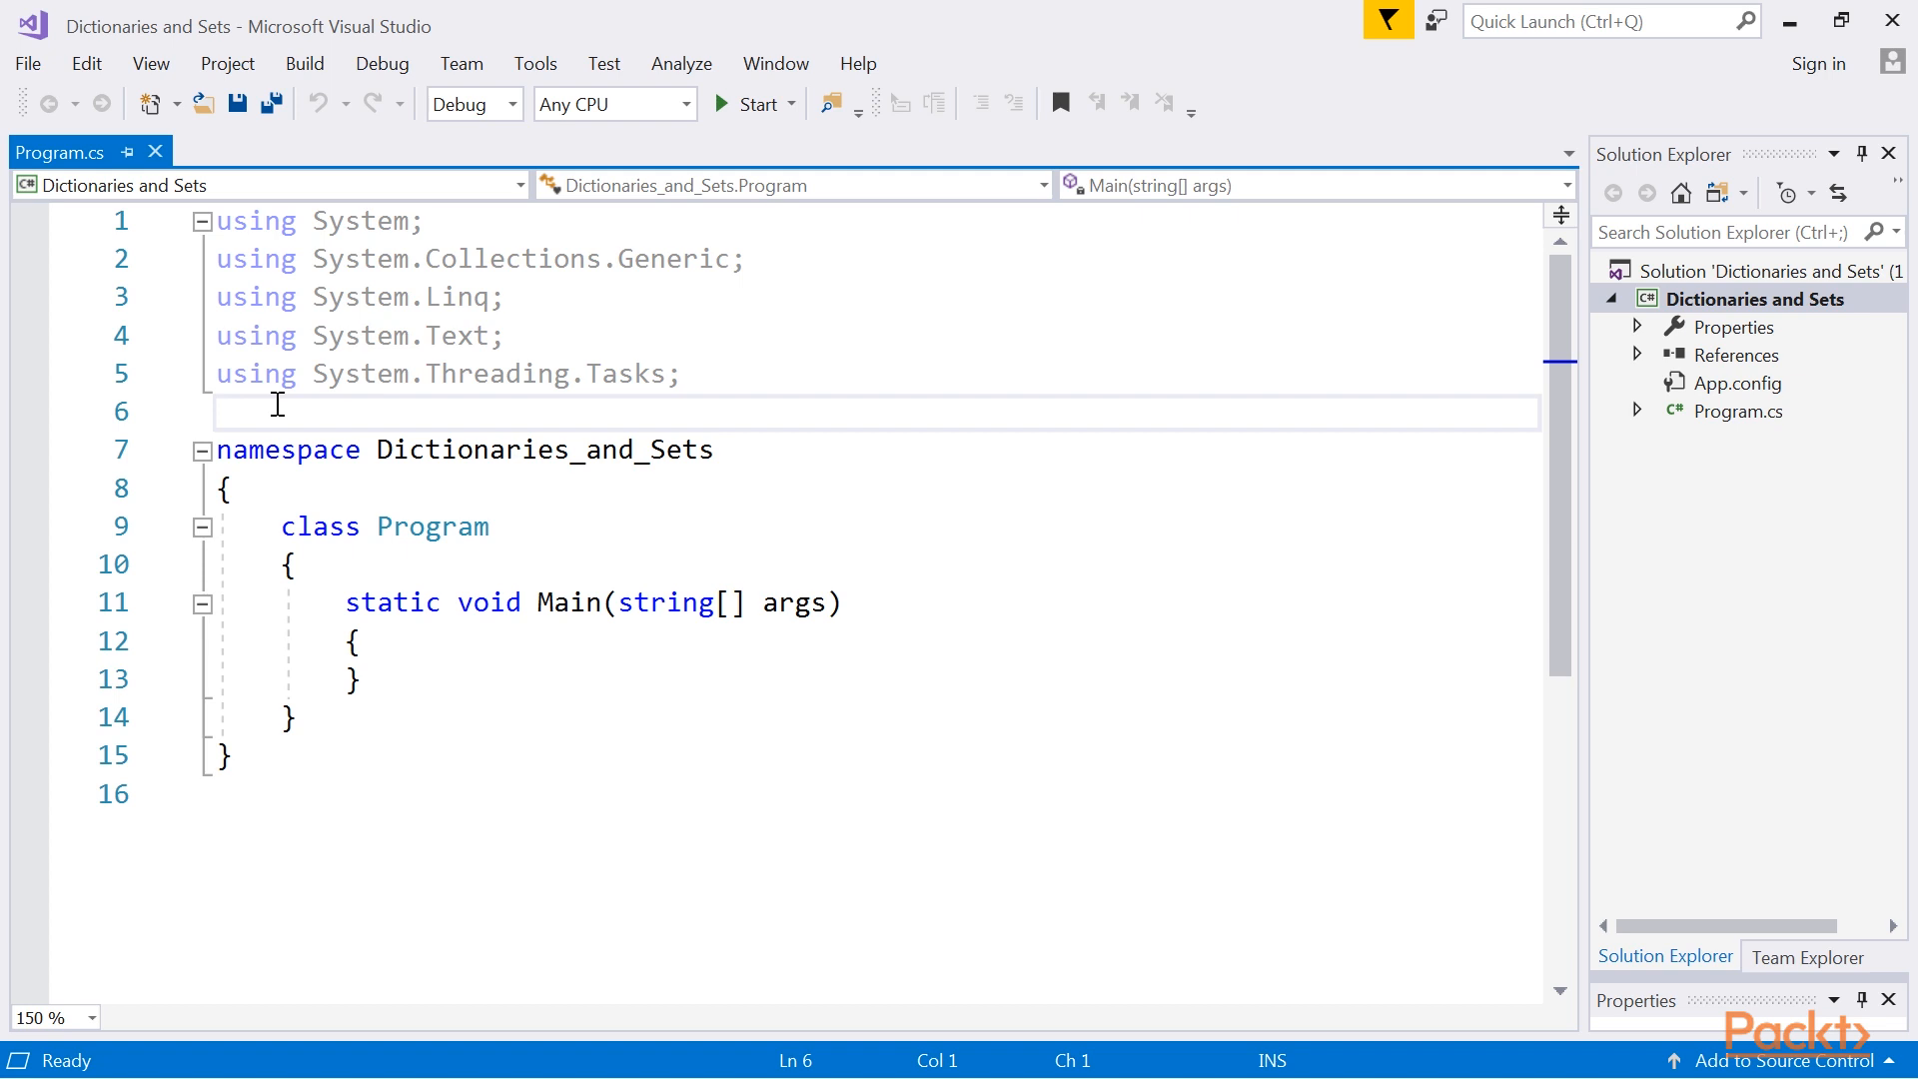
text(usi)
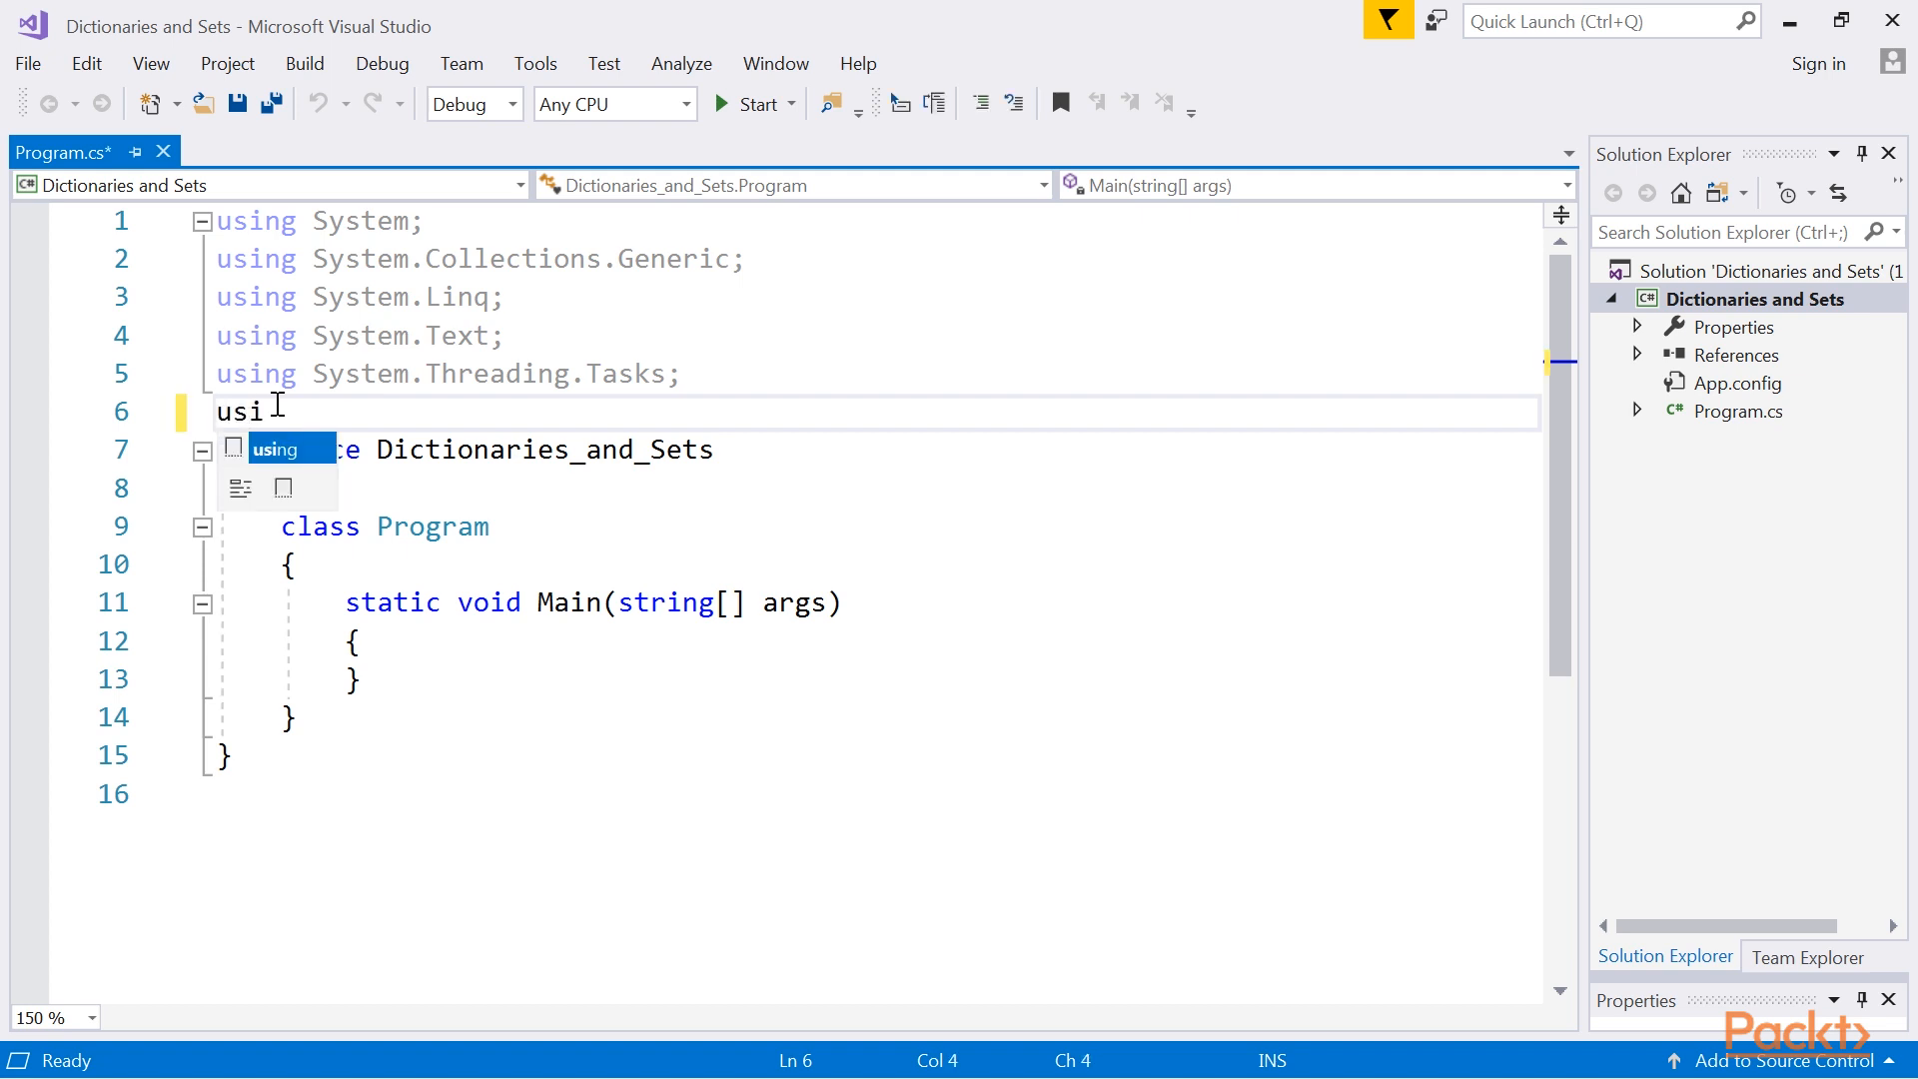
text(ng System.Collection)
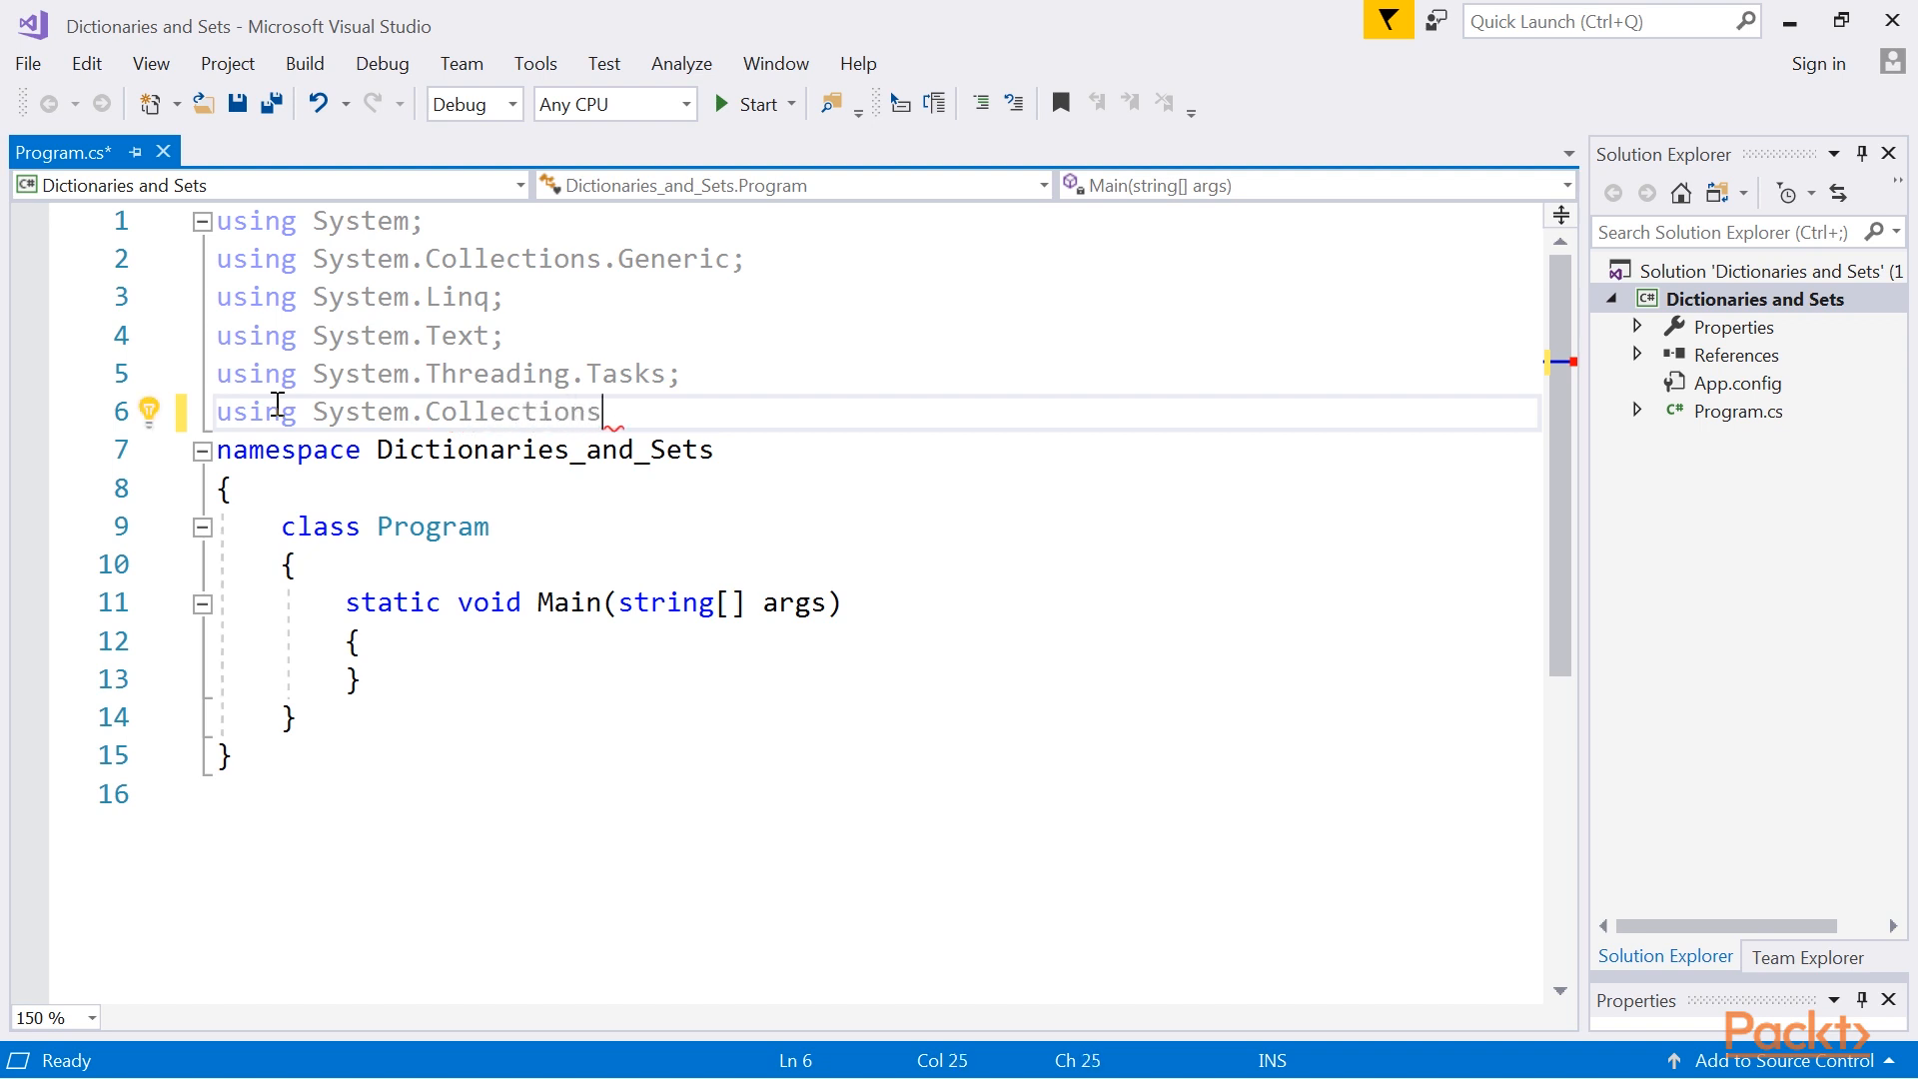
Write sample hashtable snippets: read hashtable["key"] into a string and assign hashtable["key"] = "value".
text(string value = (string)hashtable["key"];)
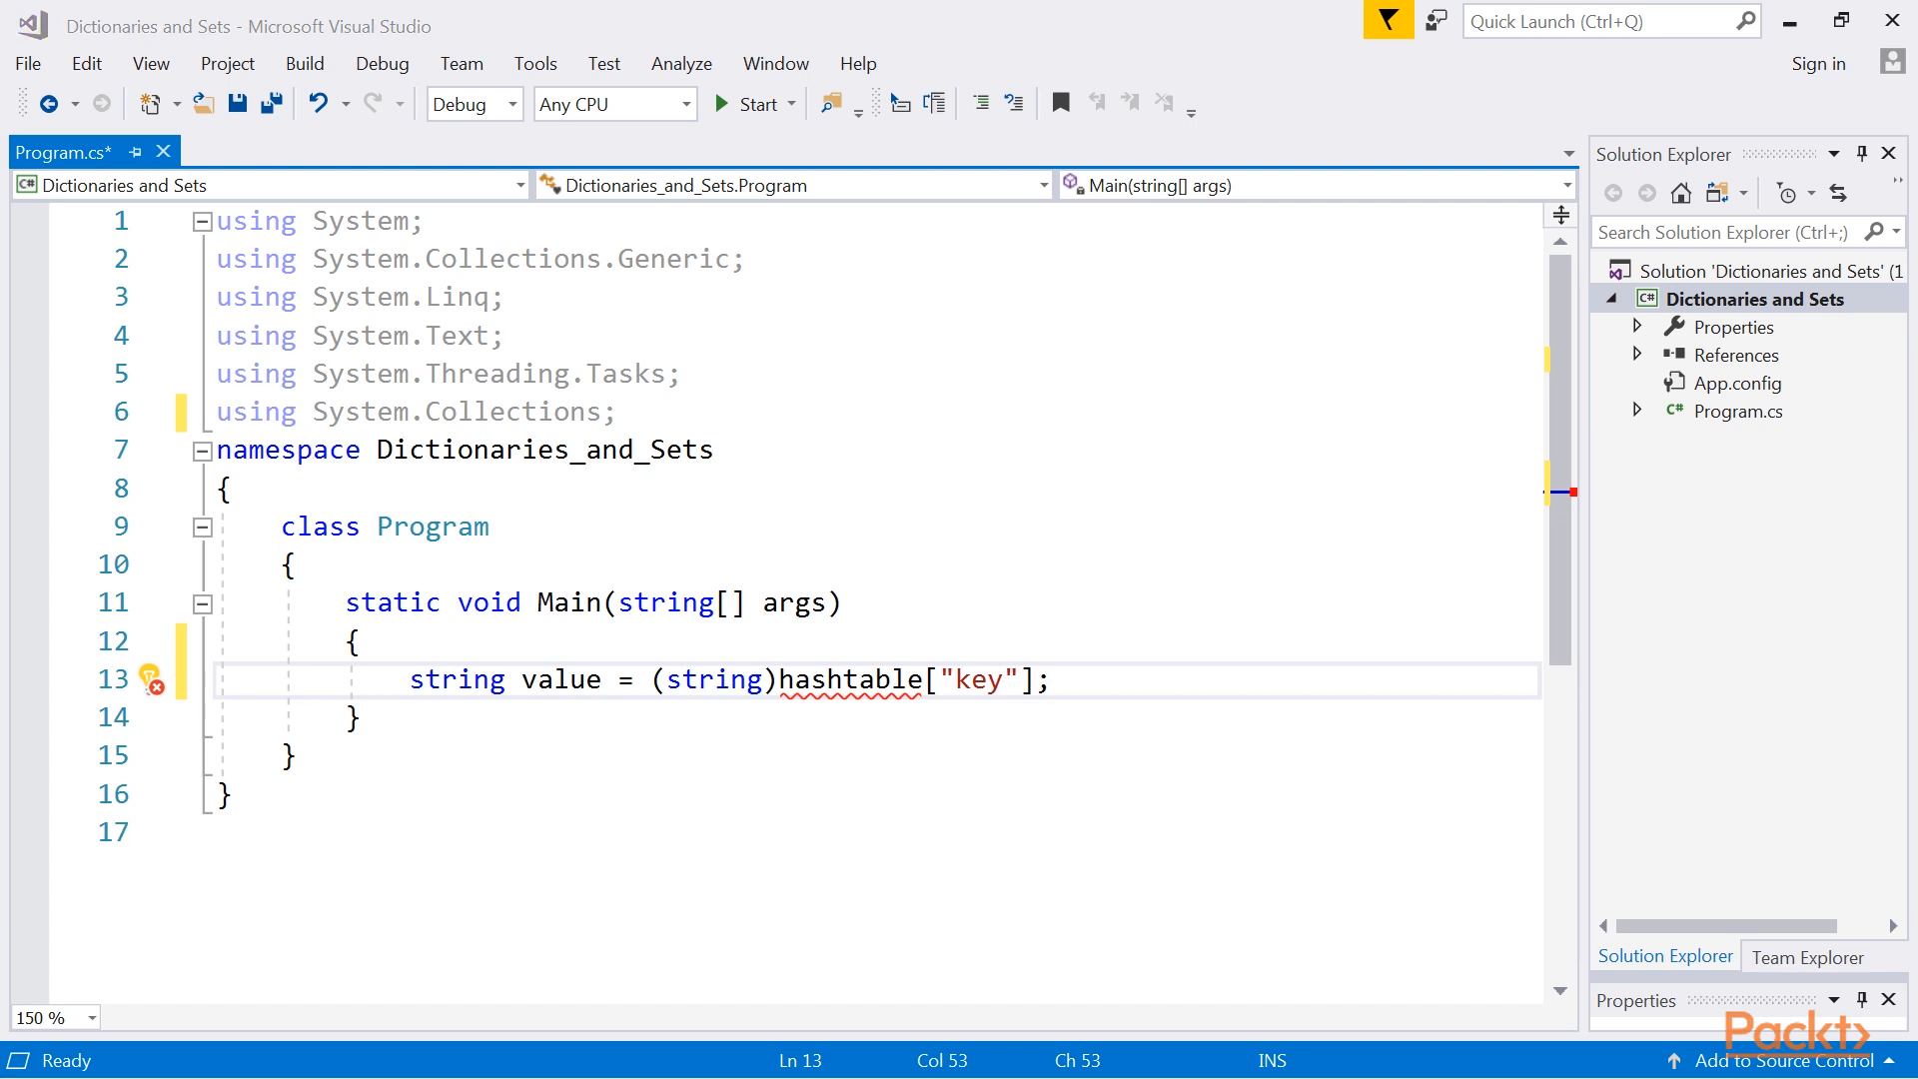
mouse_move(1197, 693)
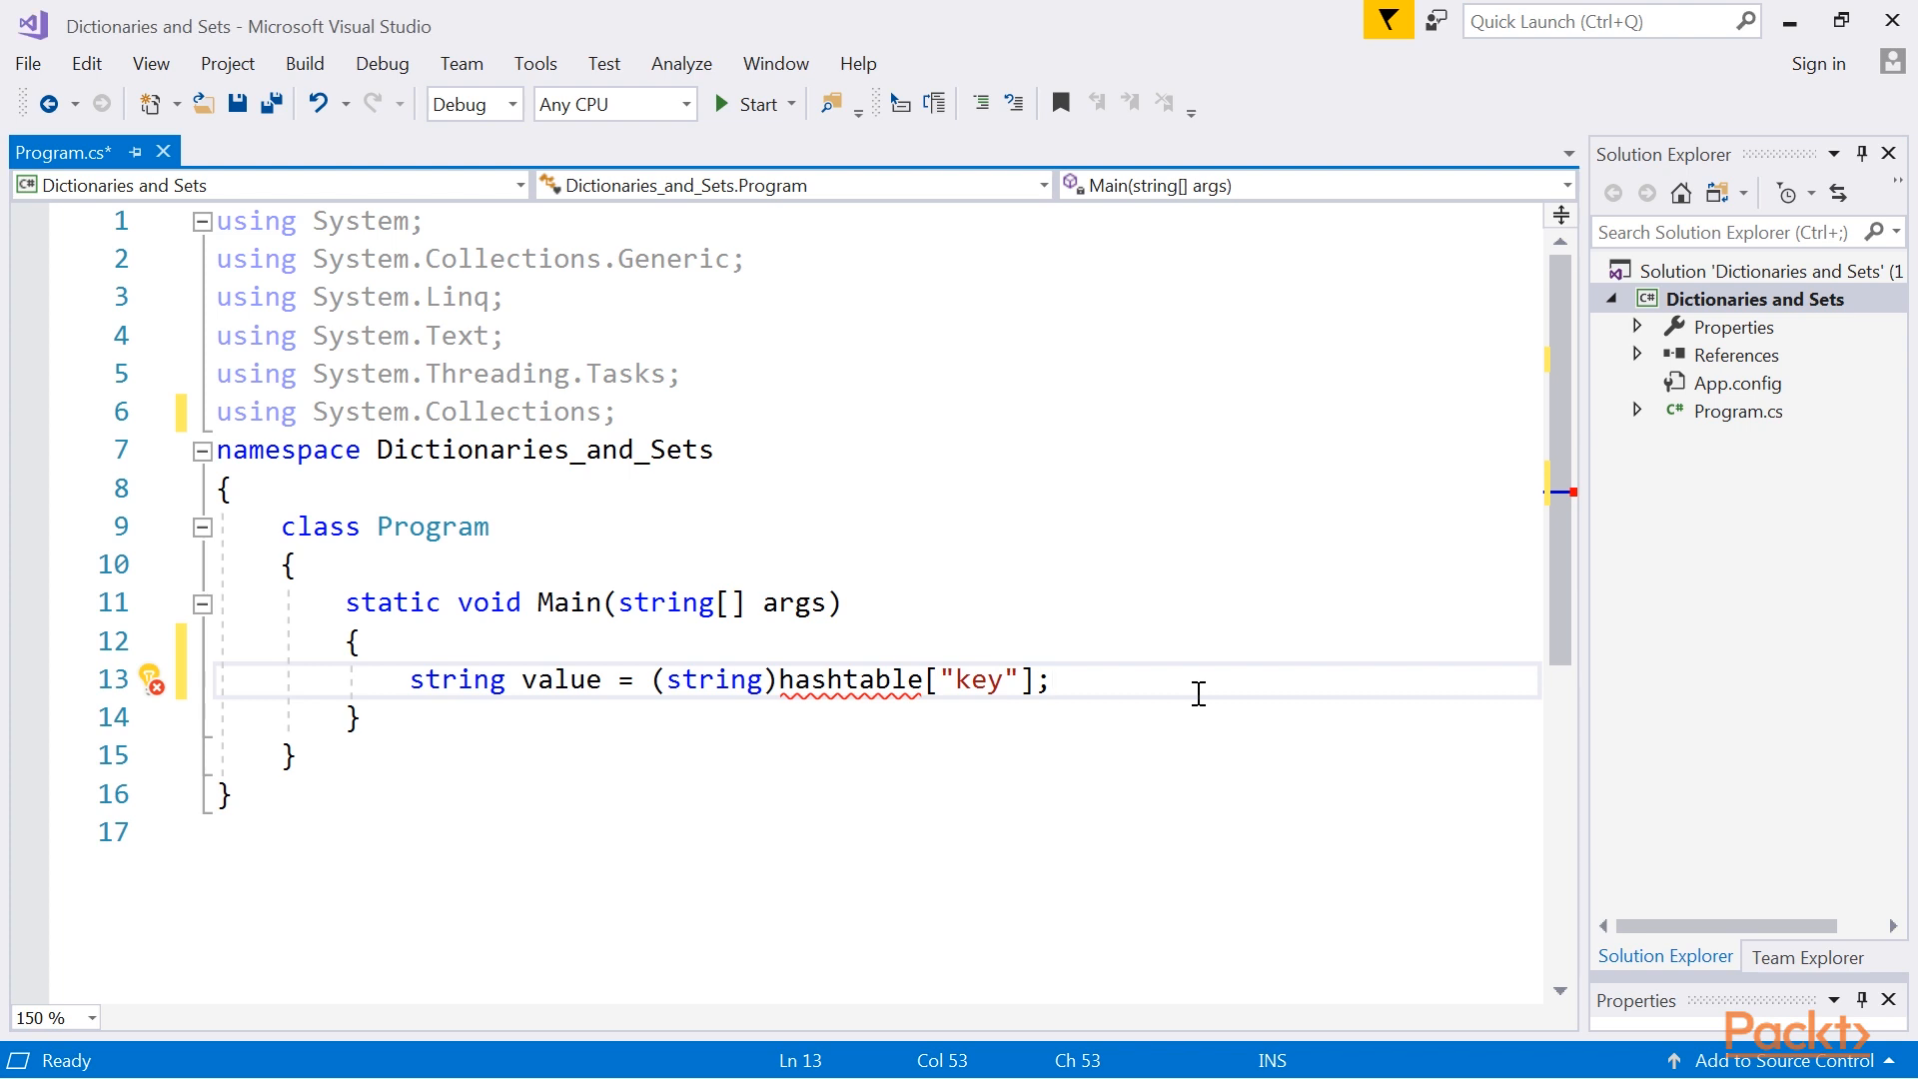
text(hashtable["key"] = "value";)
text(Console.WriteLine($"{entry.Key} - {entry.Value}");)
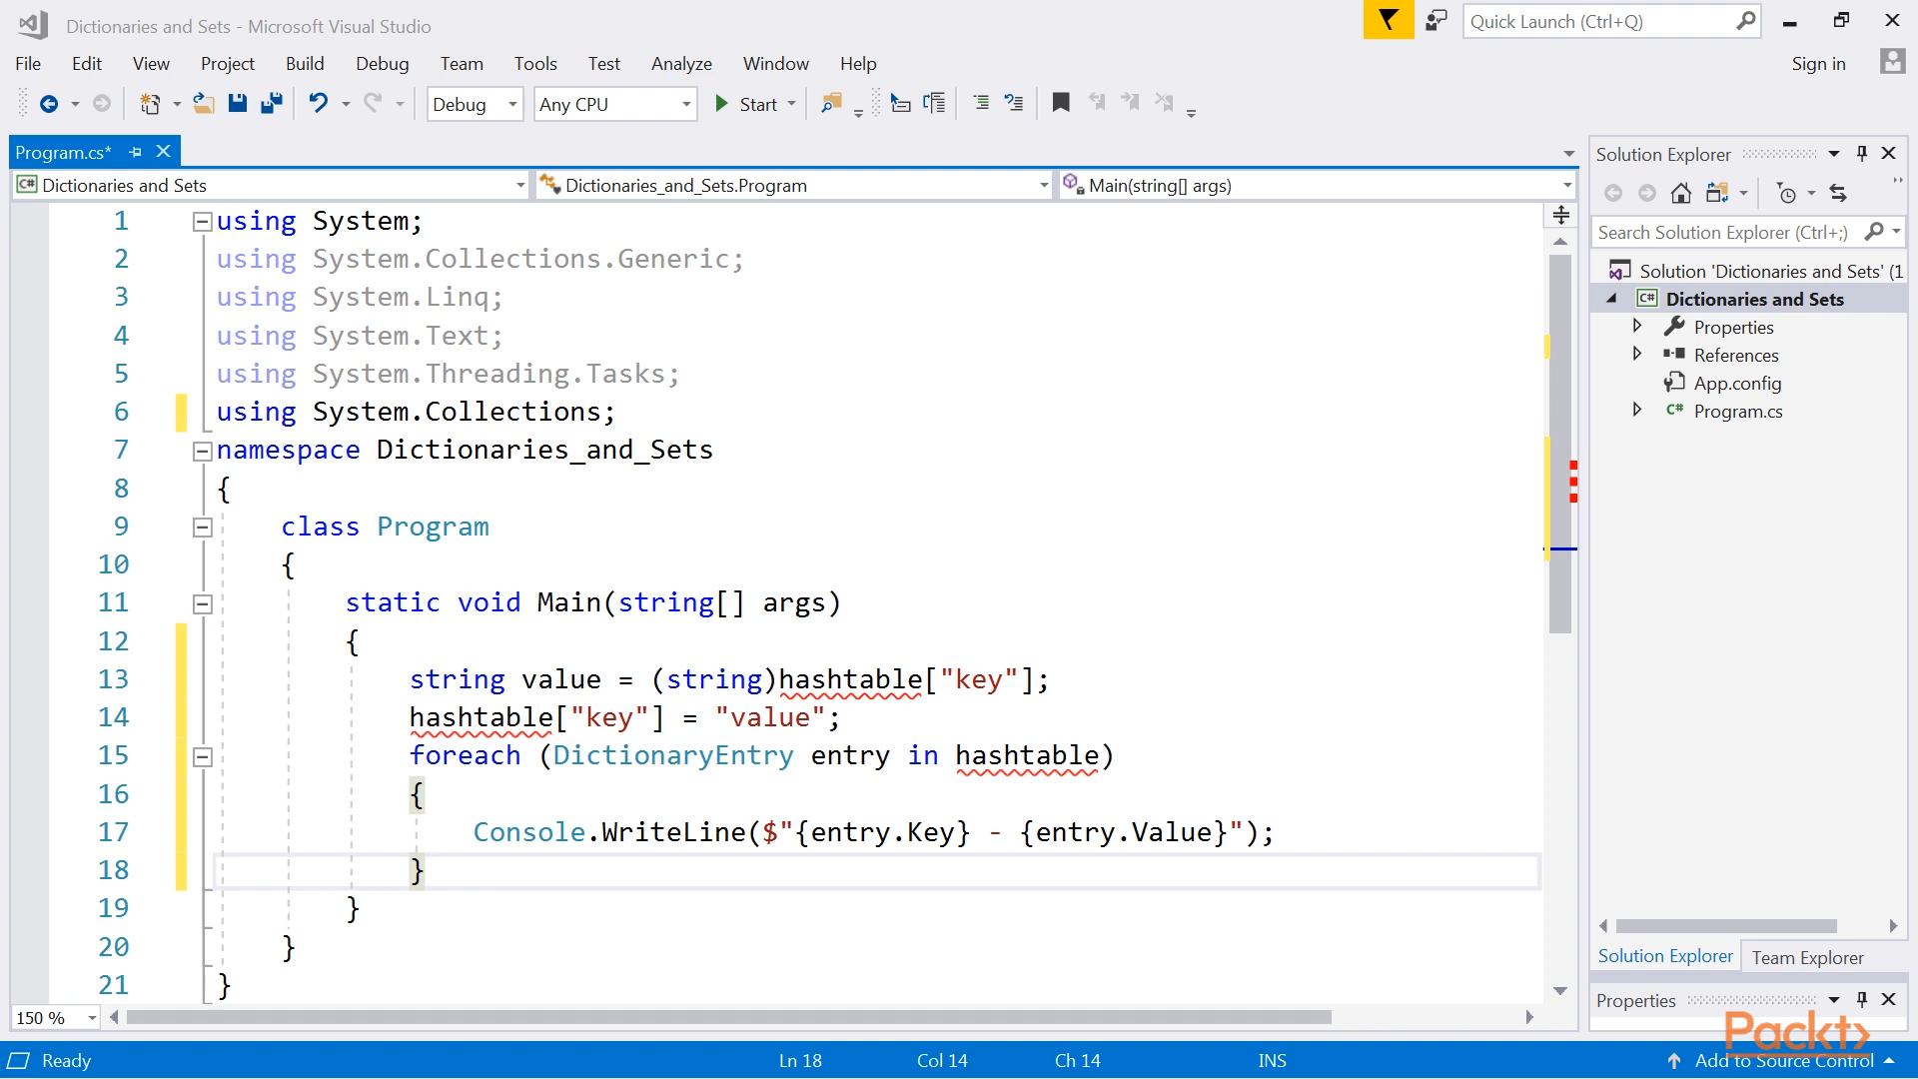
mouse_move(1074, 649)
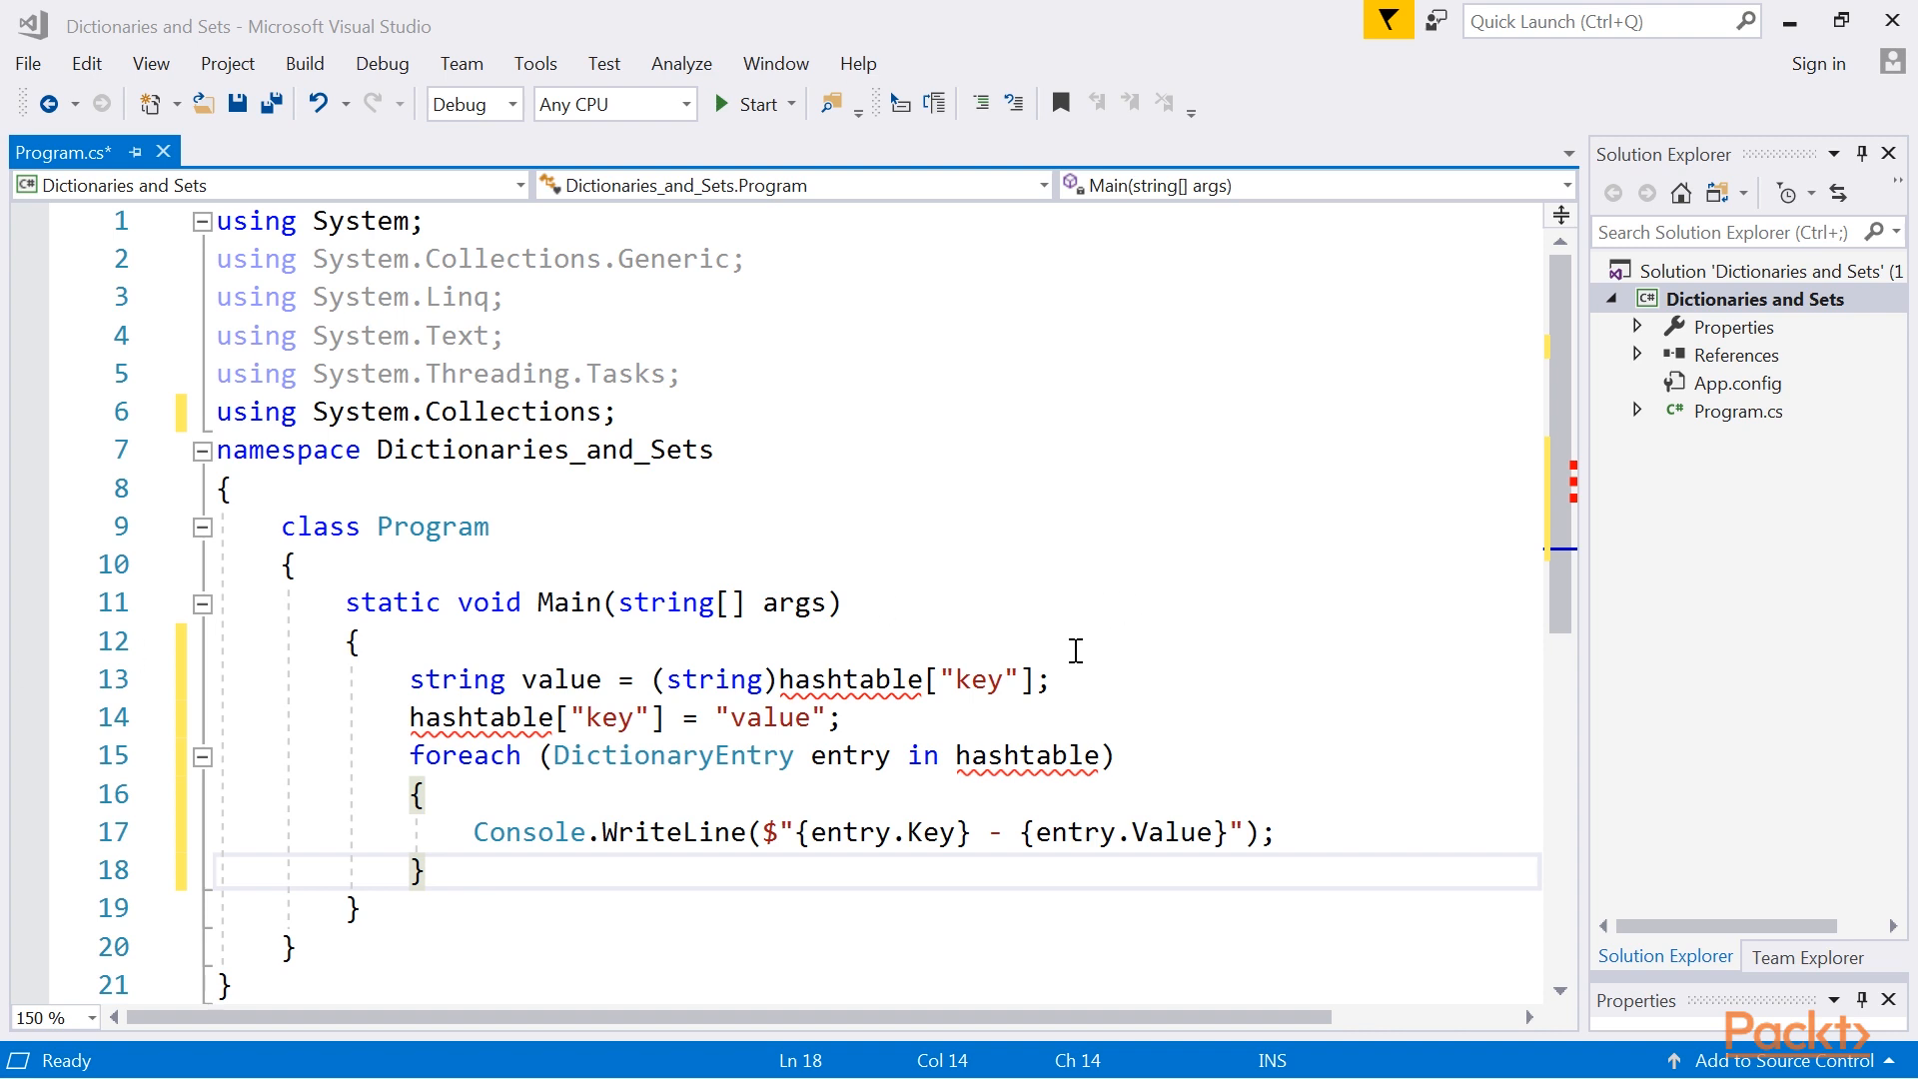
mouse_move(417, 649)
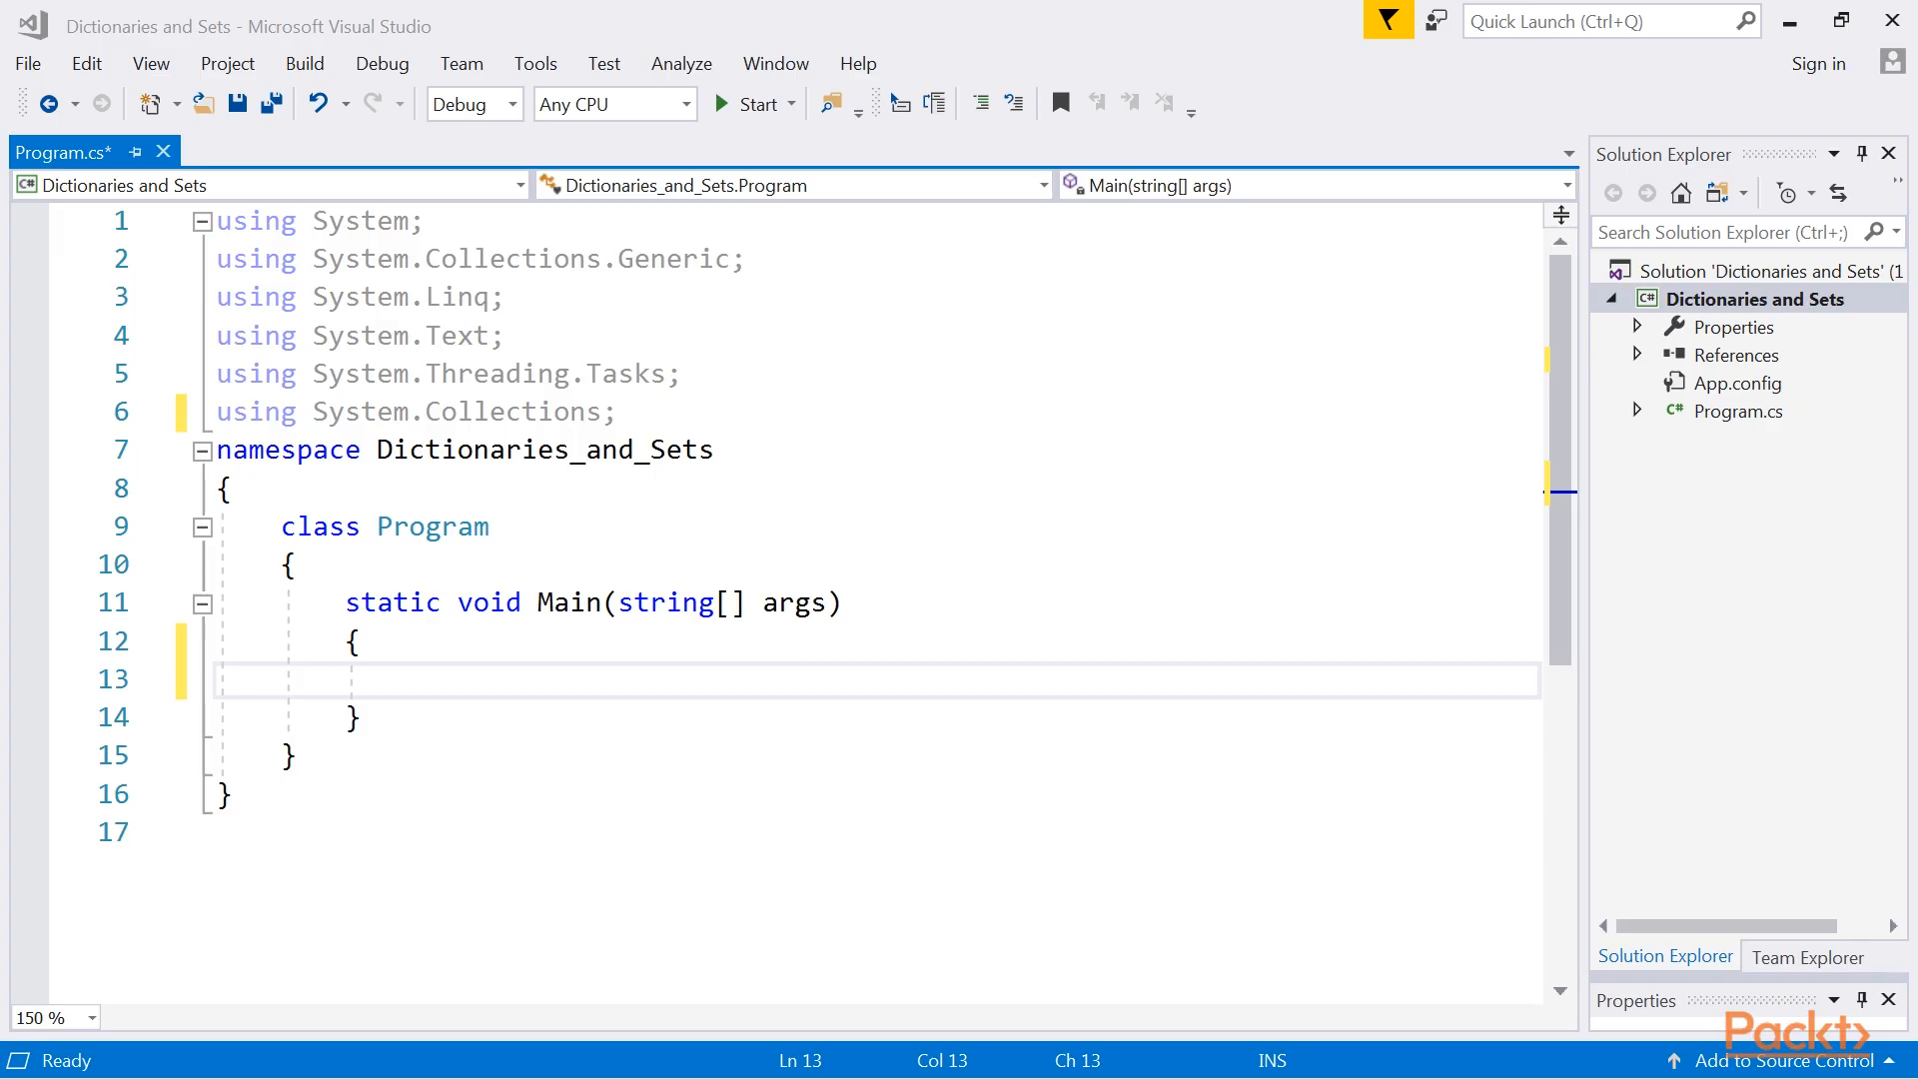
mouse_move(511, 699)
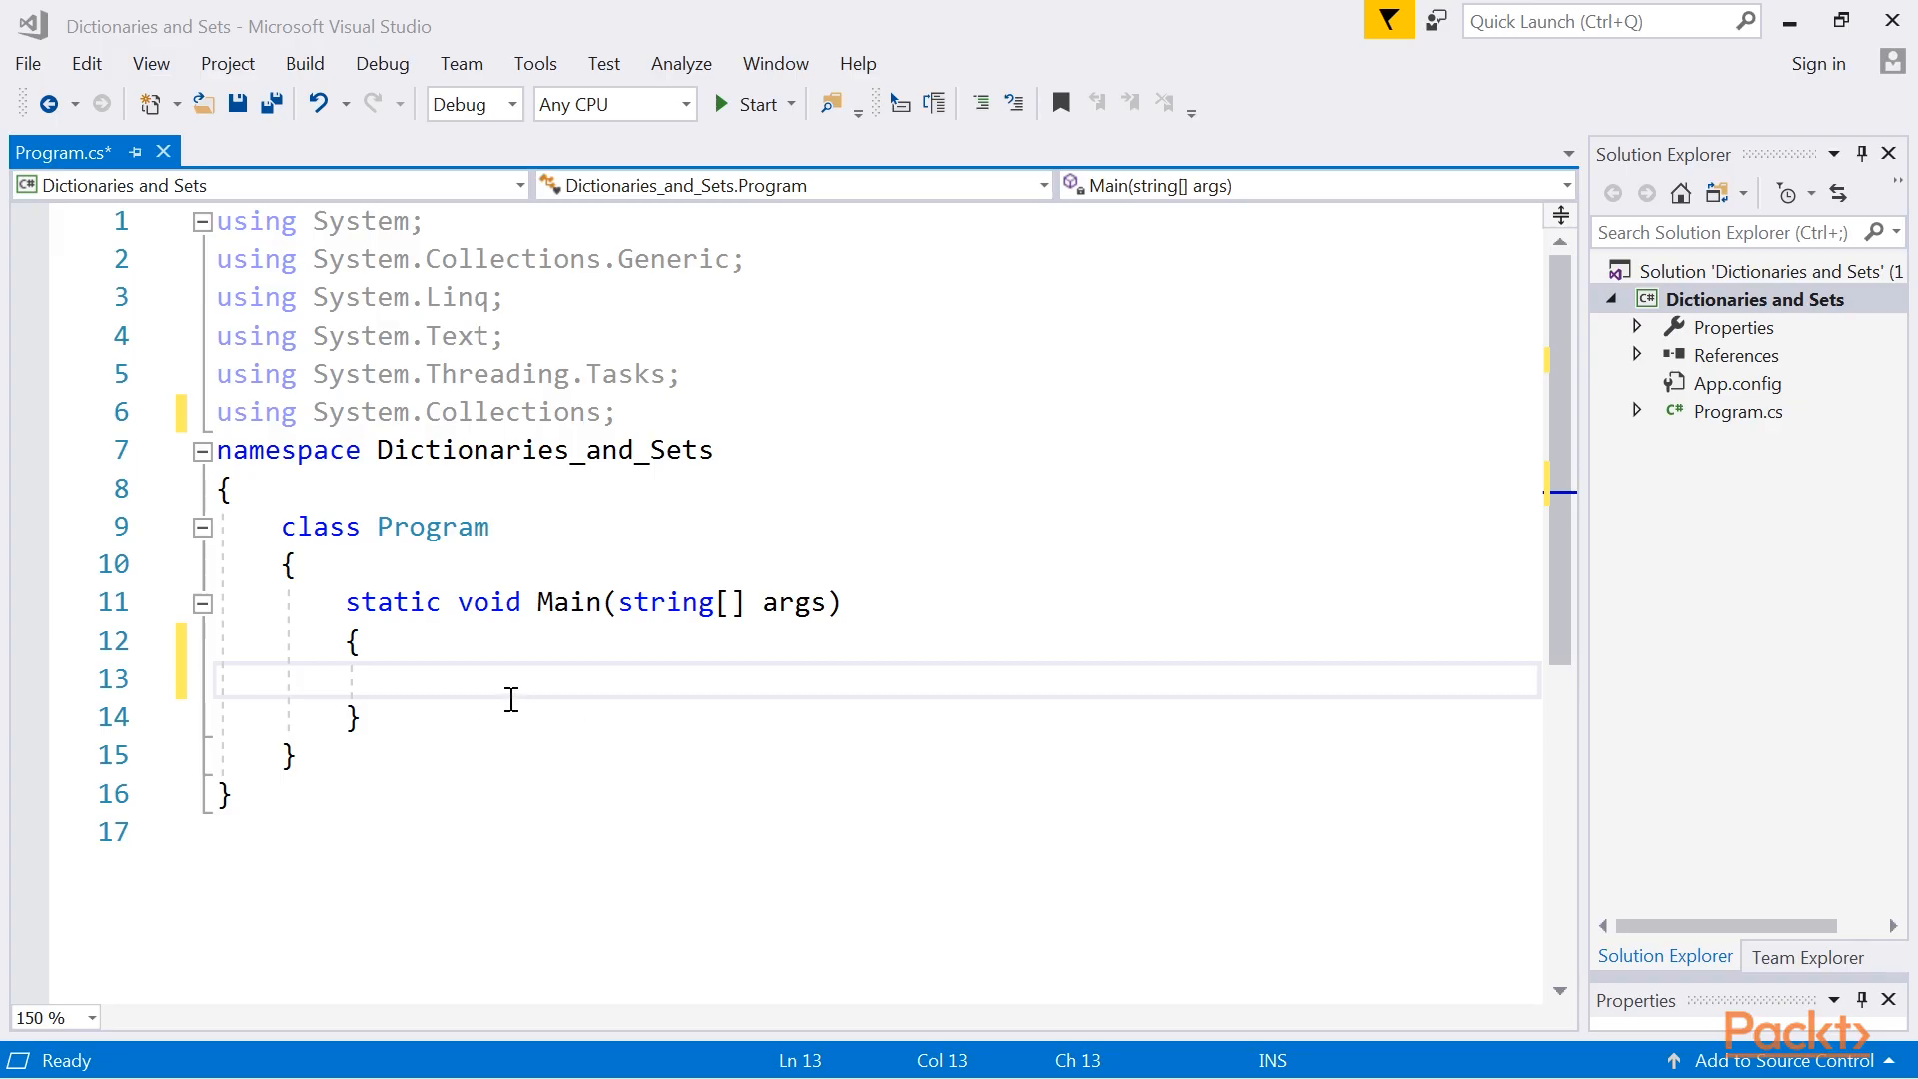
Declare Hashtable phoneBook = new Hashtable() with initial name/number entries in Main.
text(Hashtable phoneBook = new Hashtable())
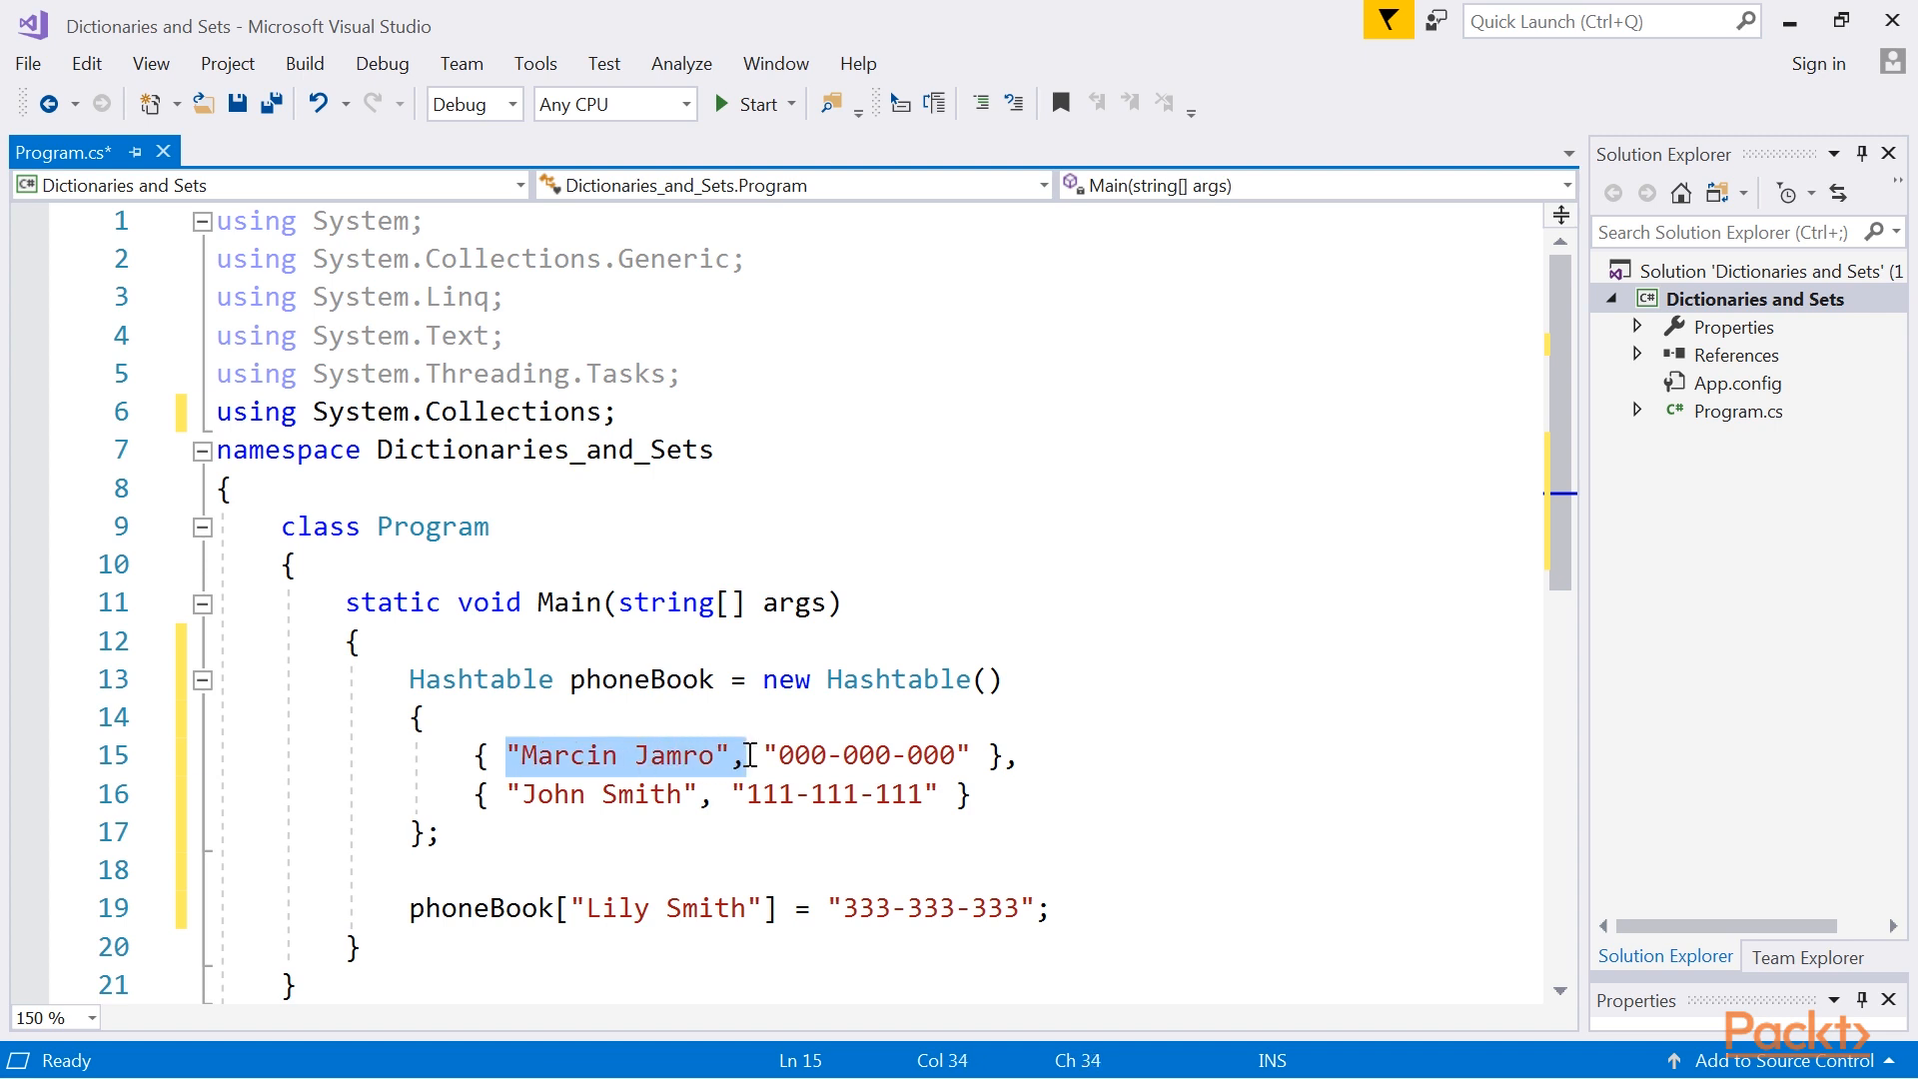
double_click(600, 793)
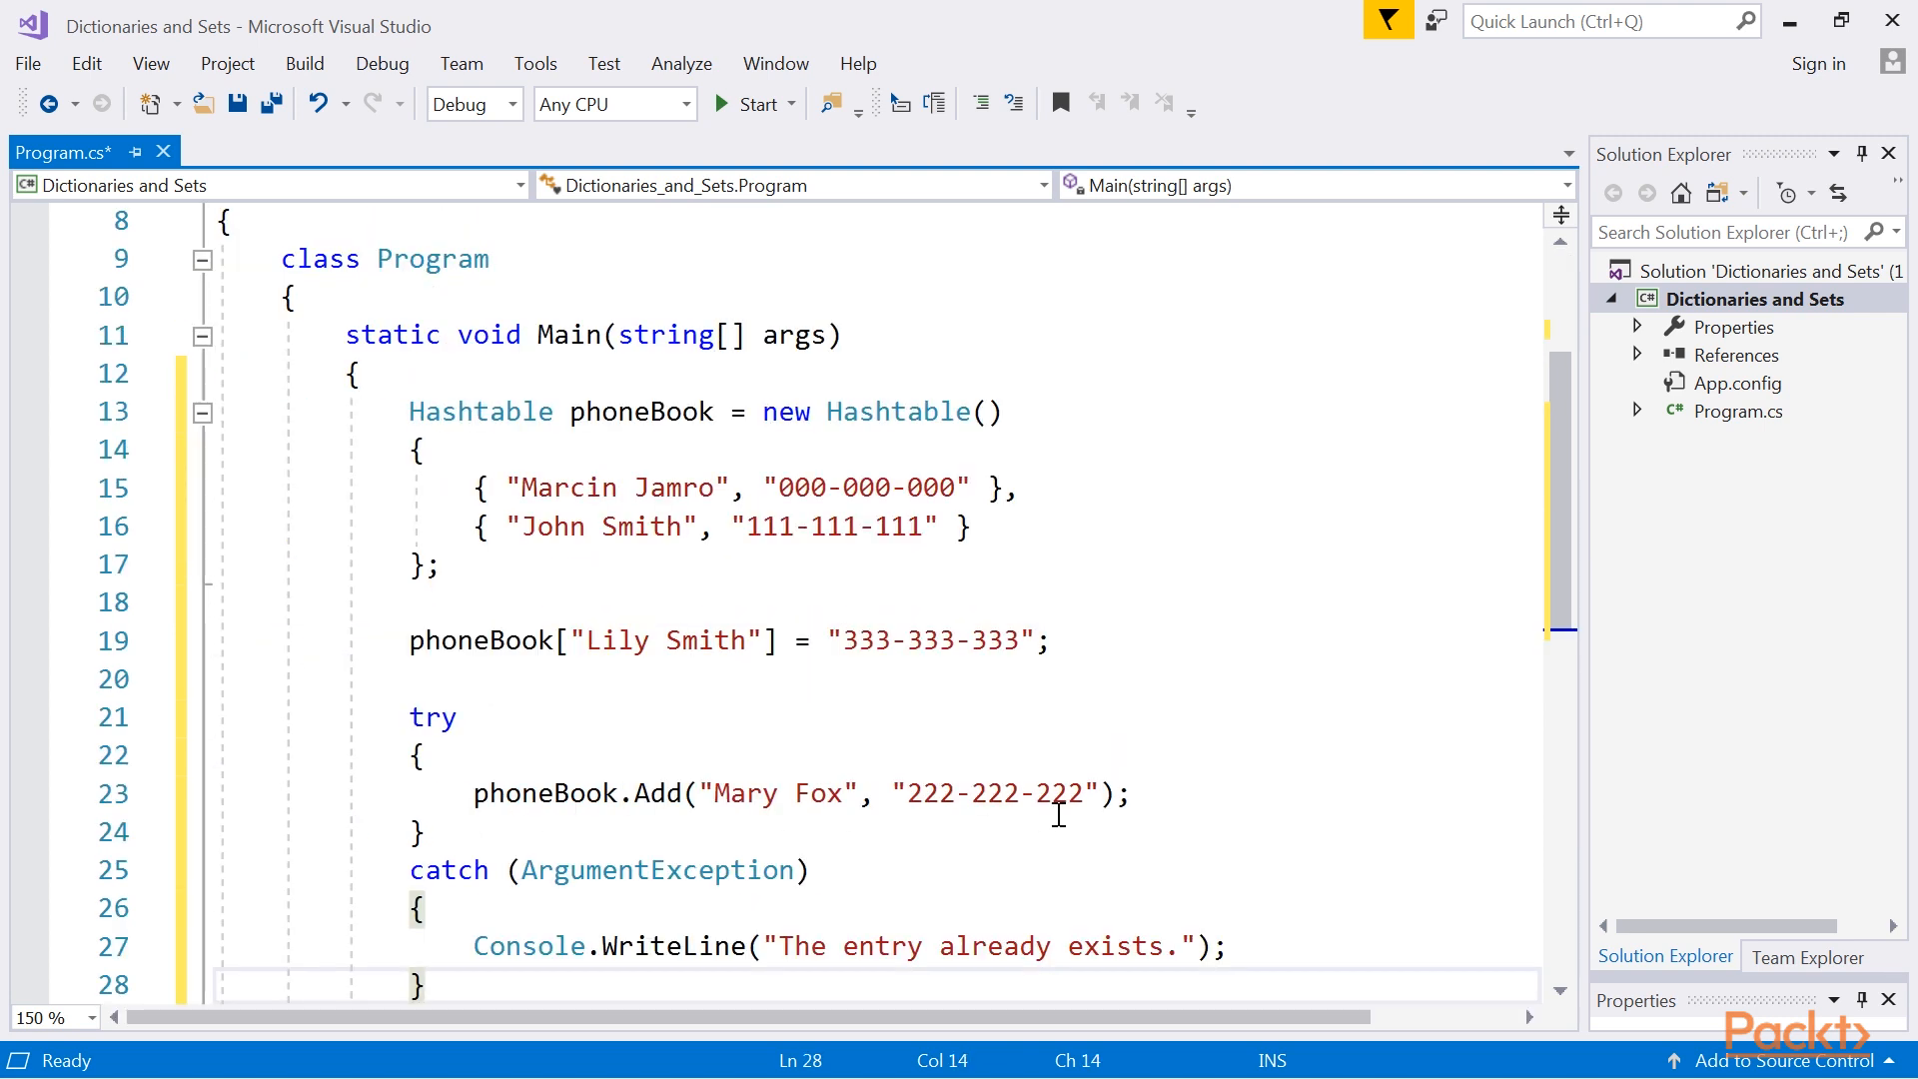
scroll(down, 3)
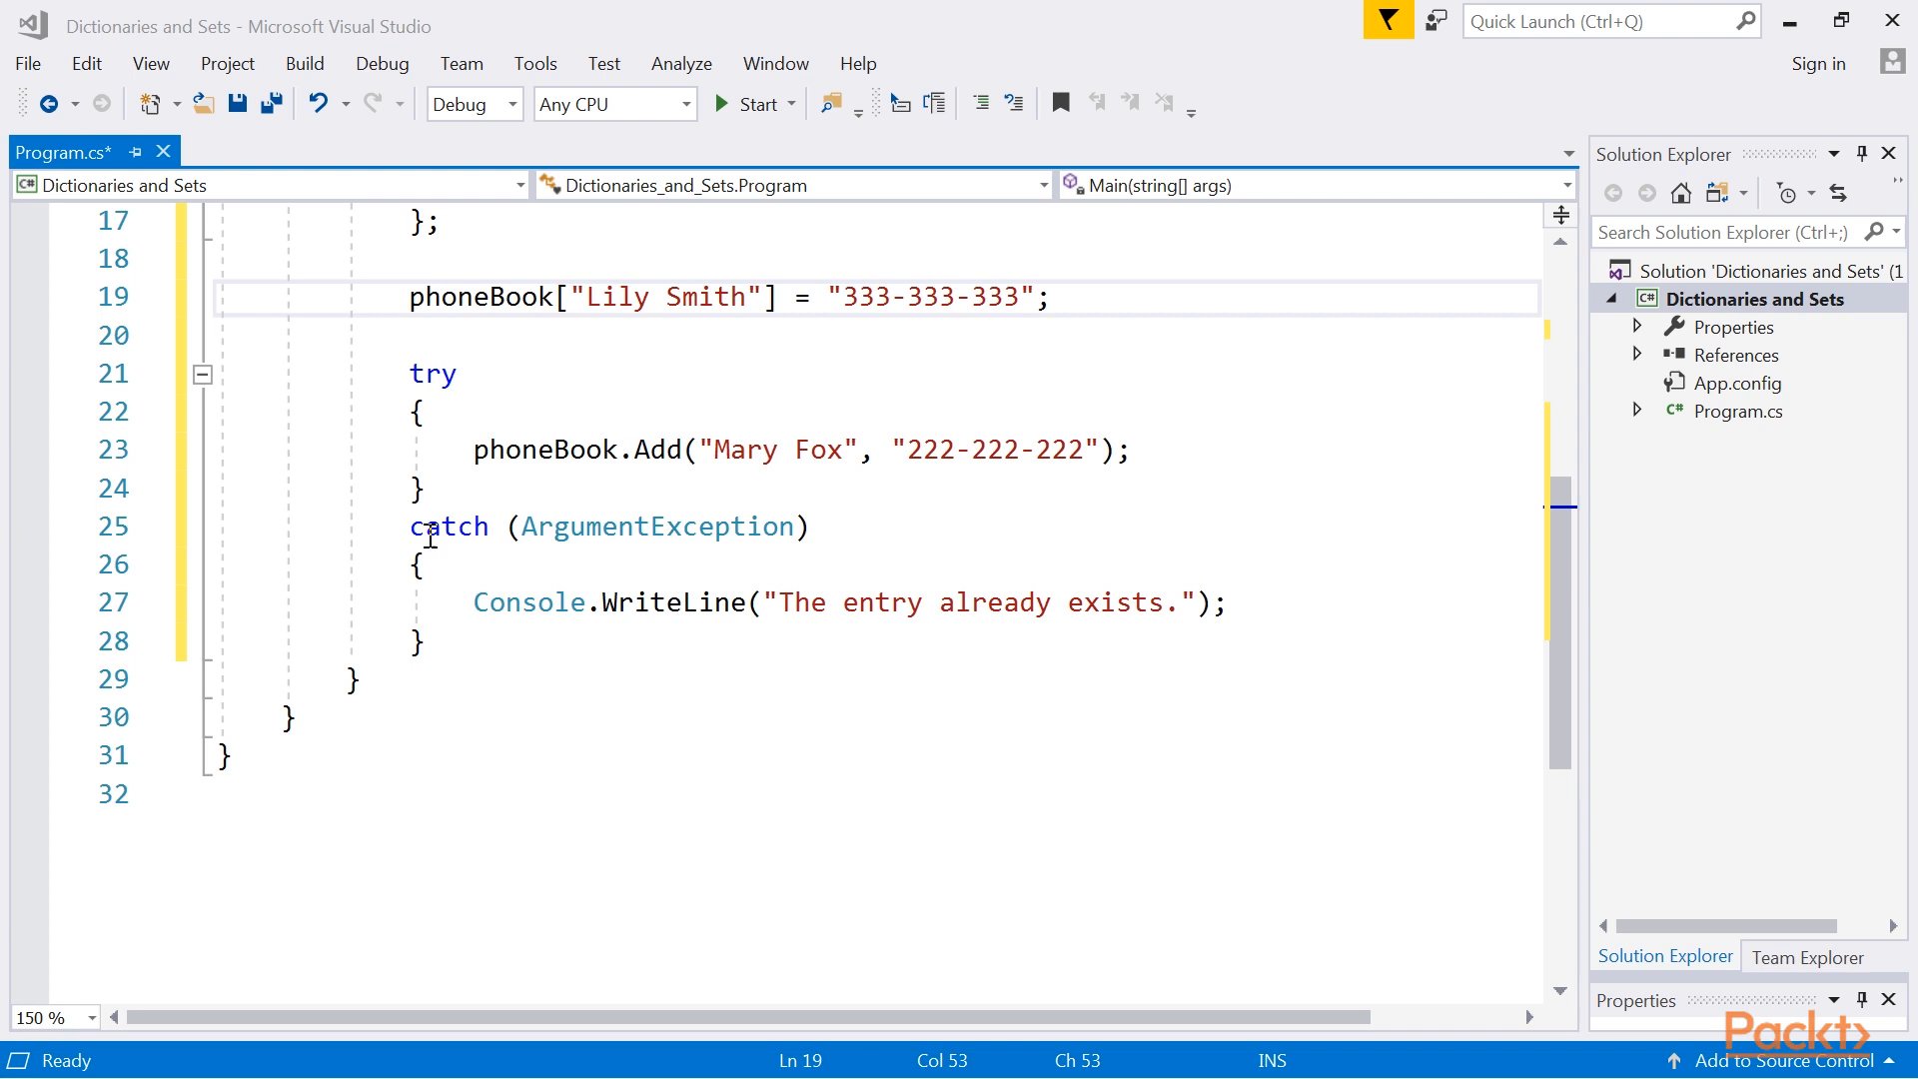
mouse_move(74, 715)
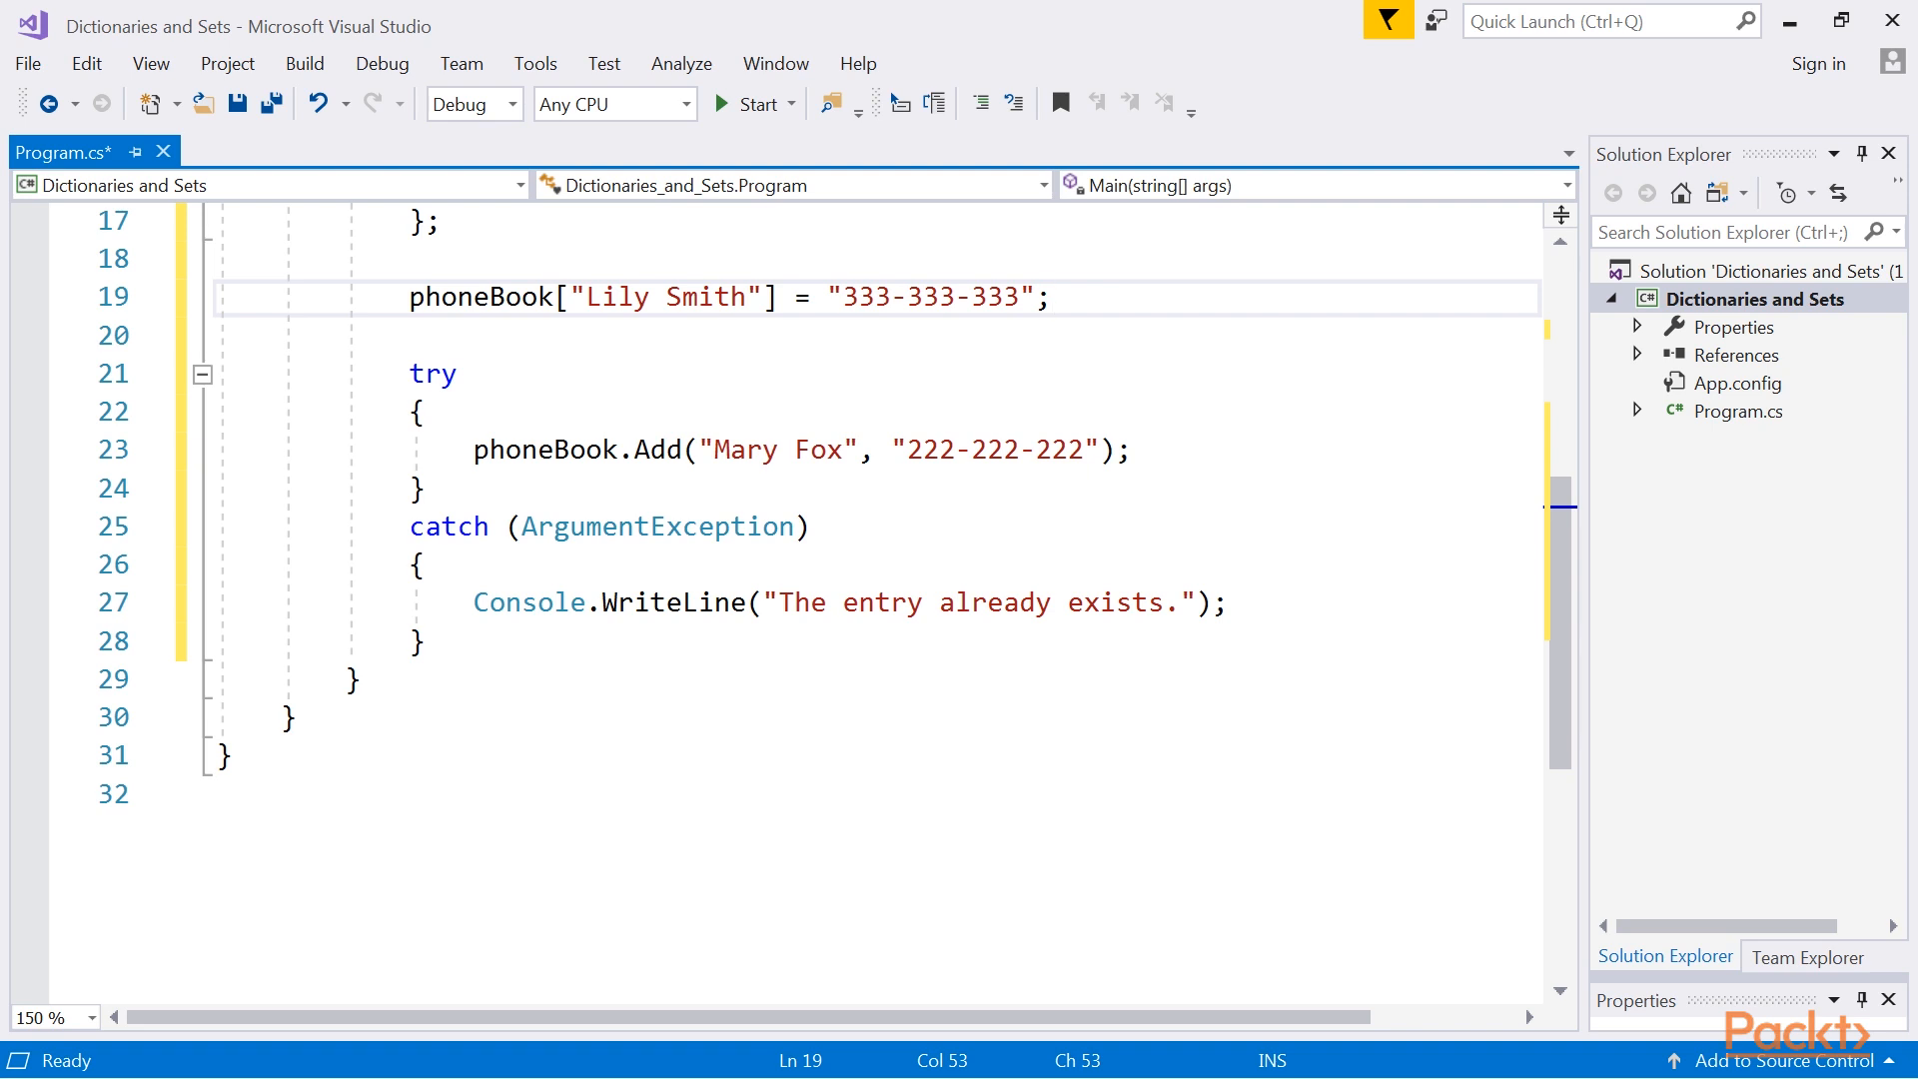
Review the try/catch around phoneBook.Add that catches ArgumentException for Mary Fox.
double_click(655, 525)
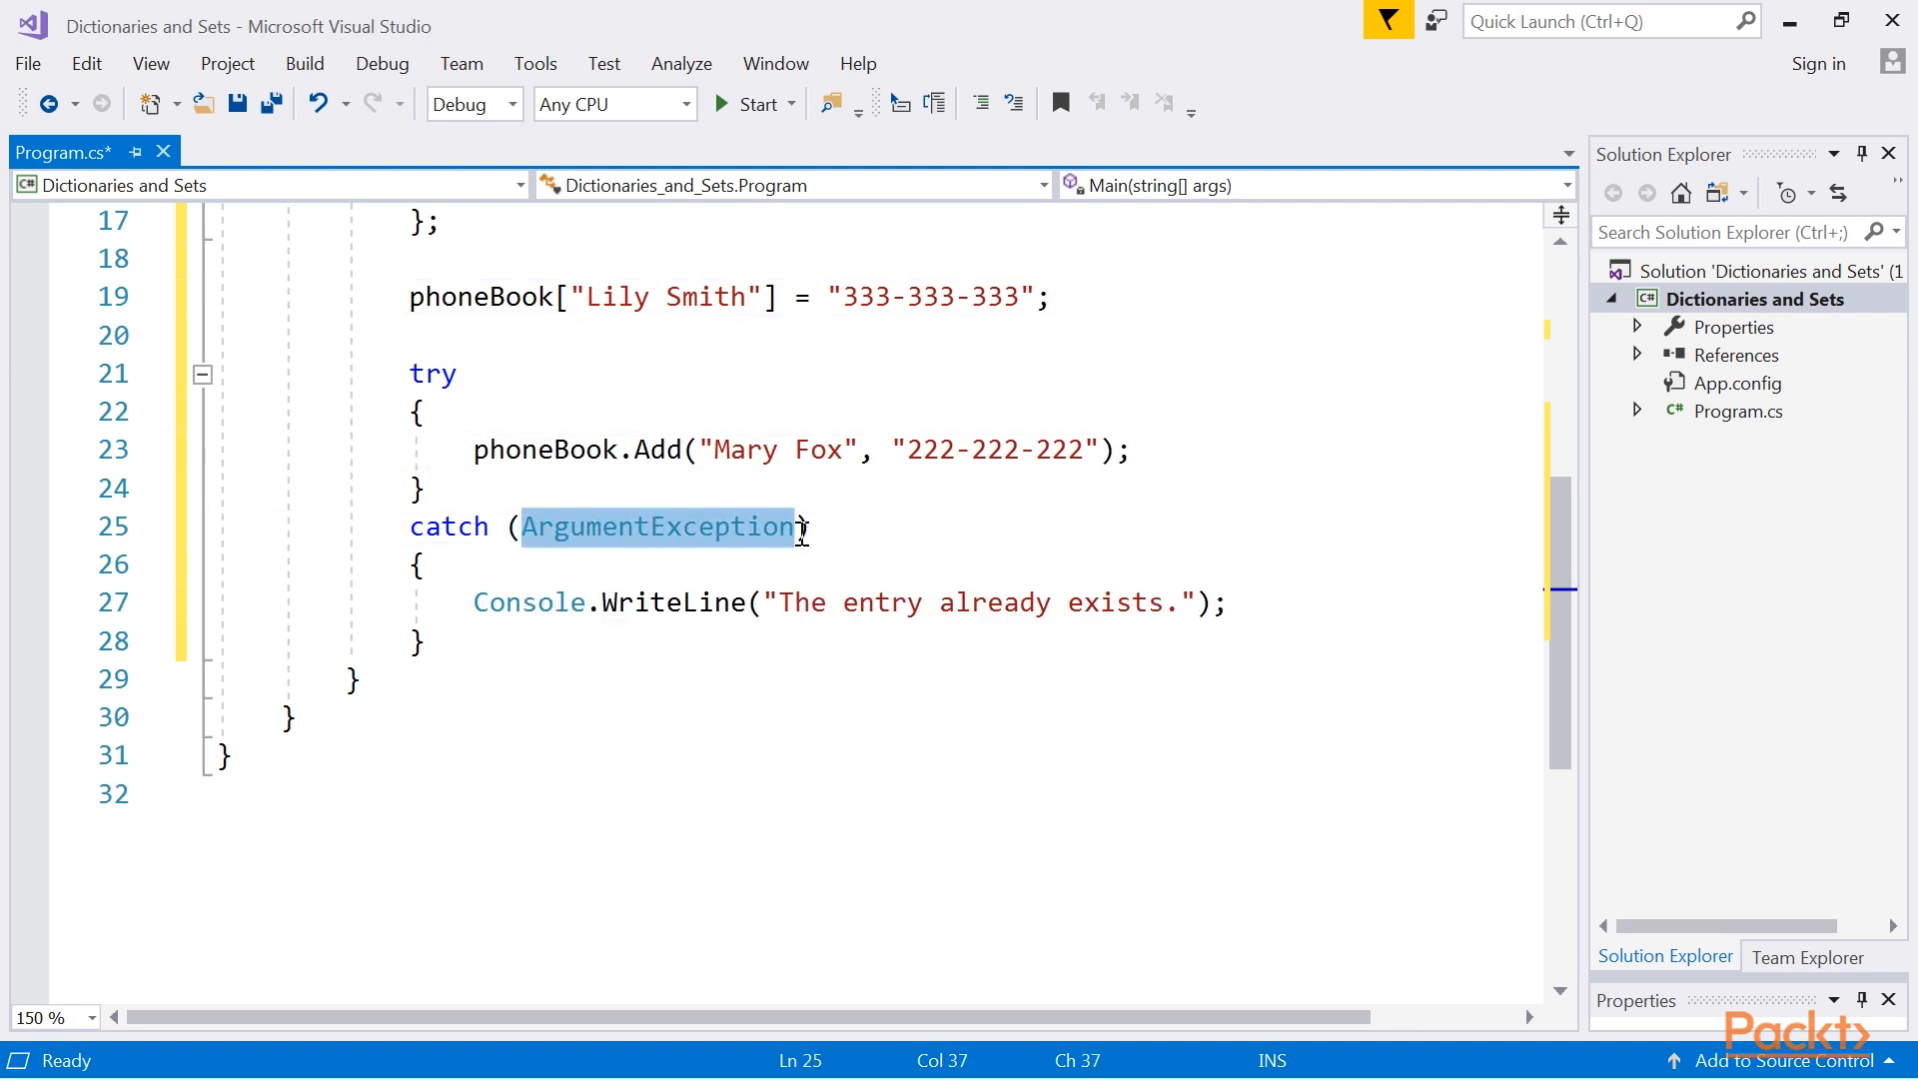
click(421, 488)
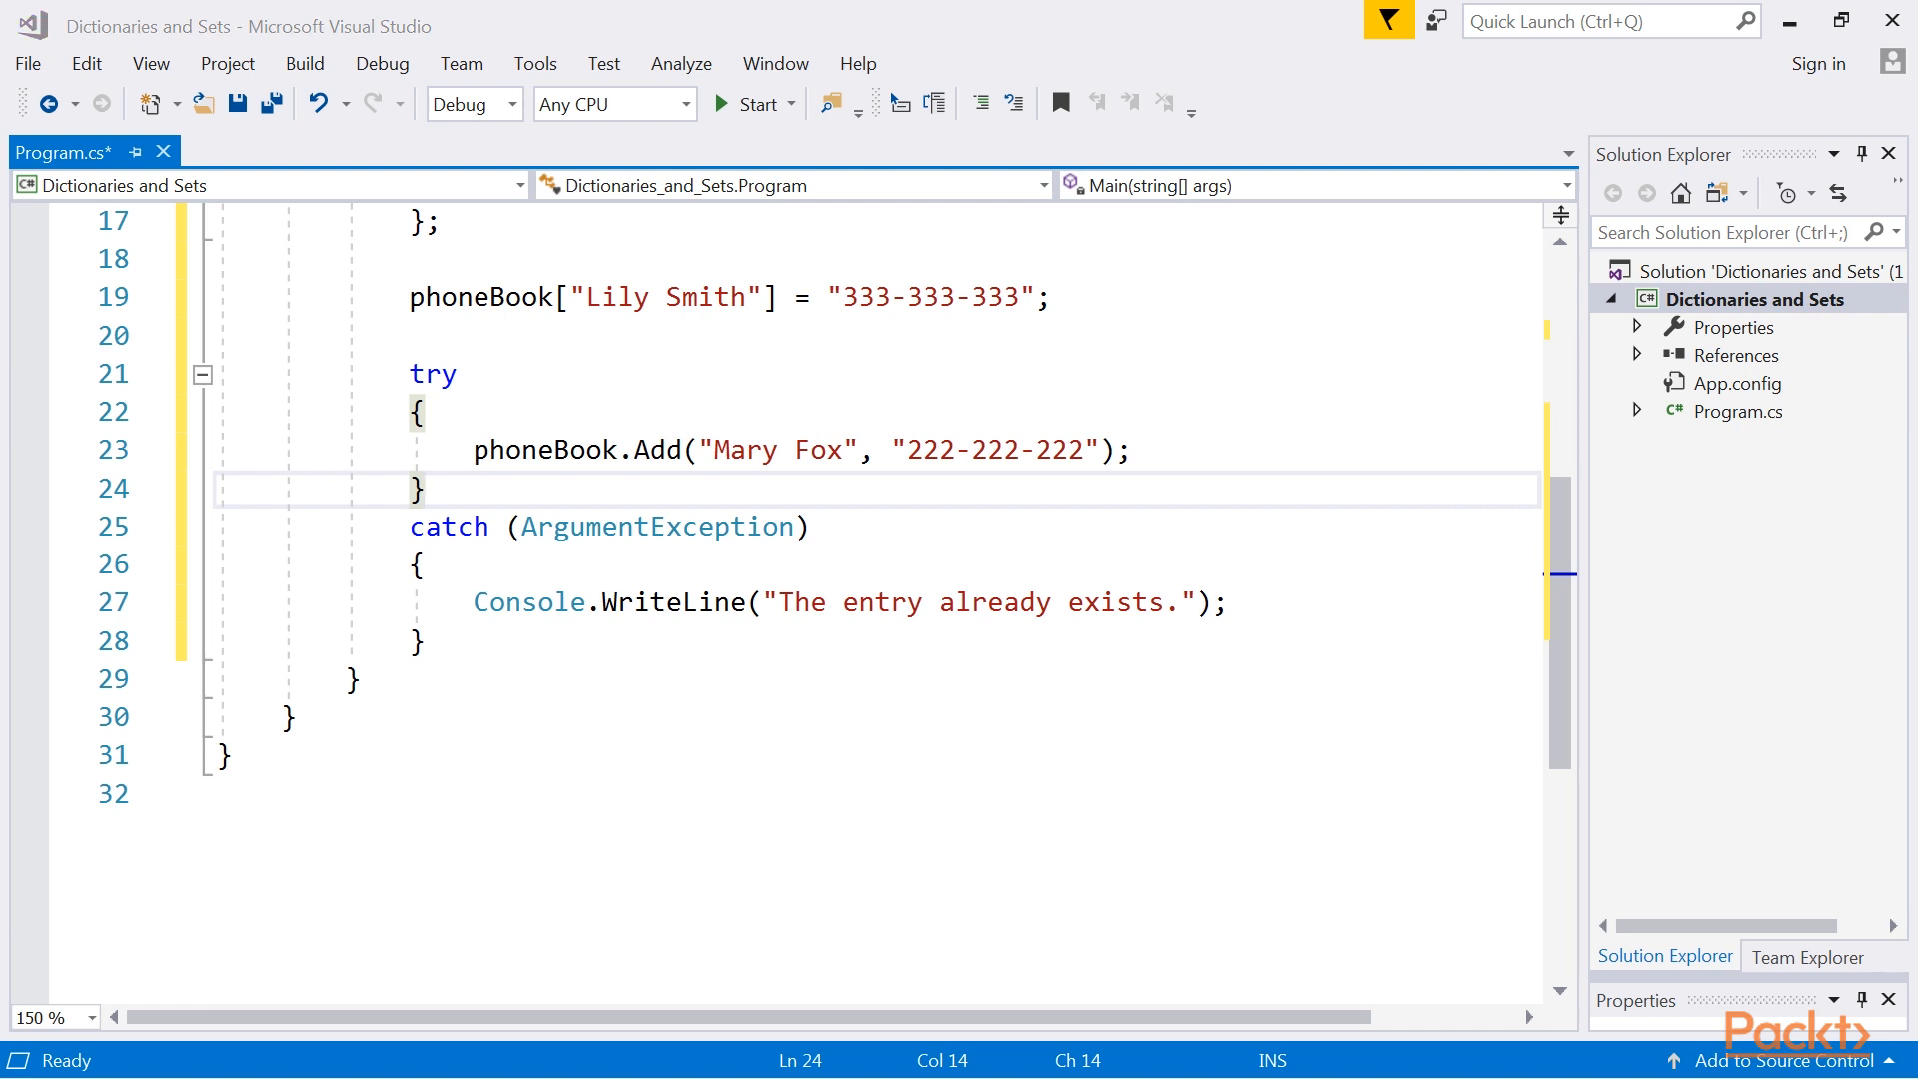
mouse_move(477, 707)
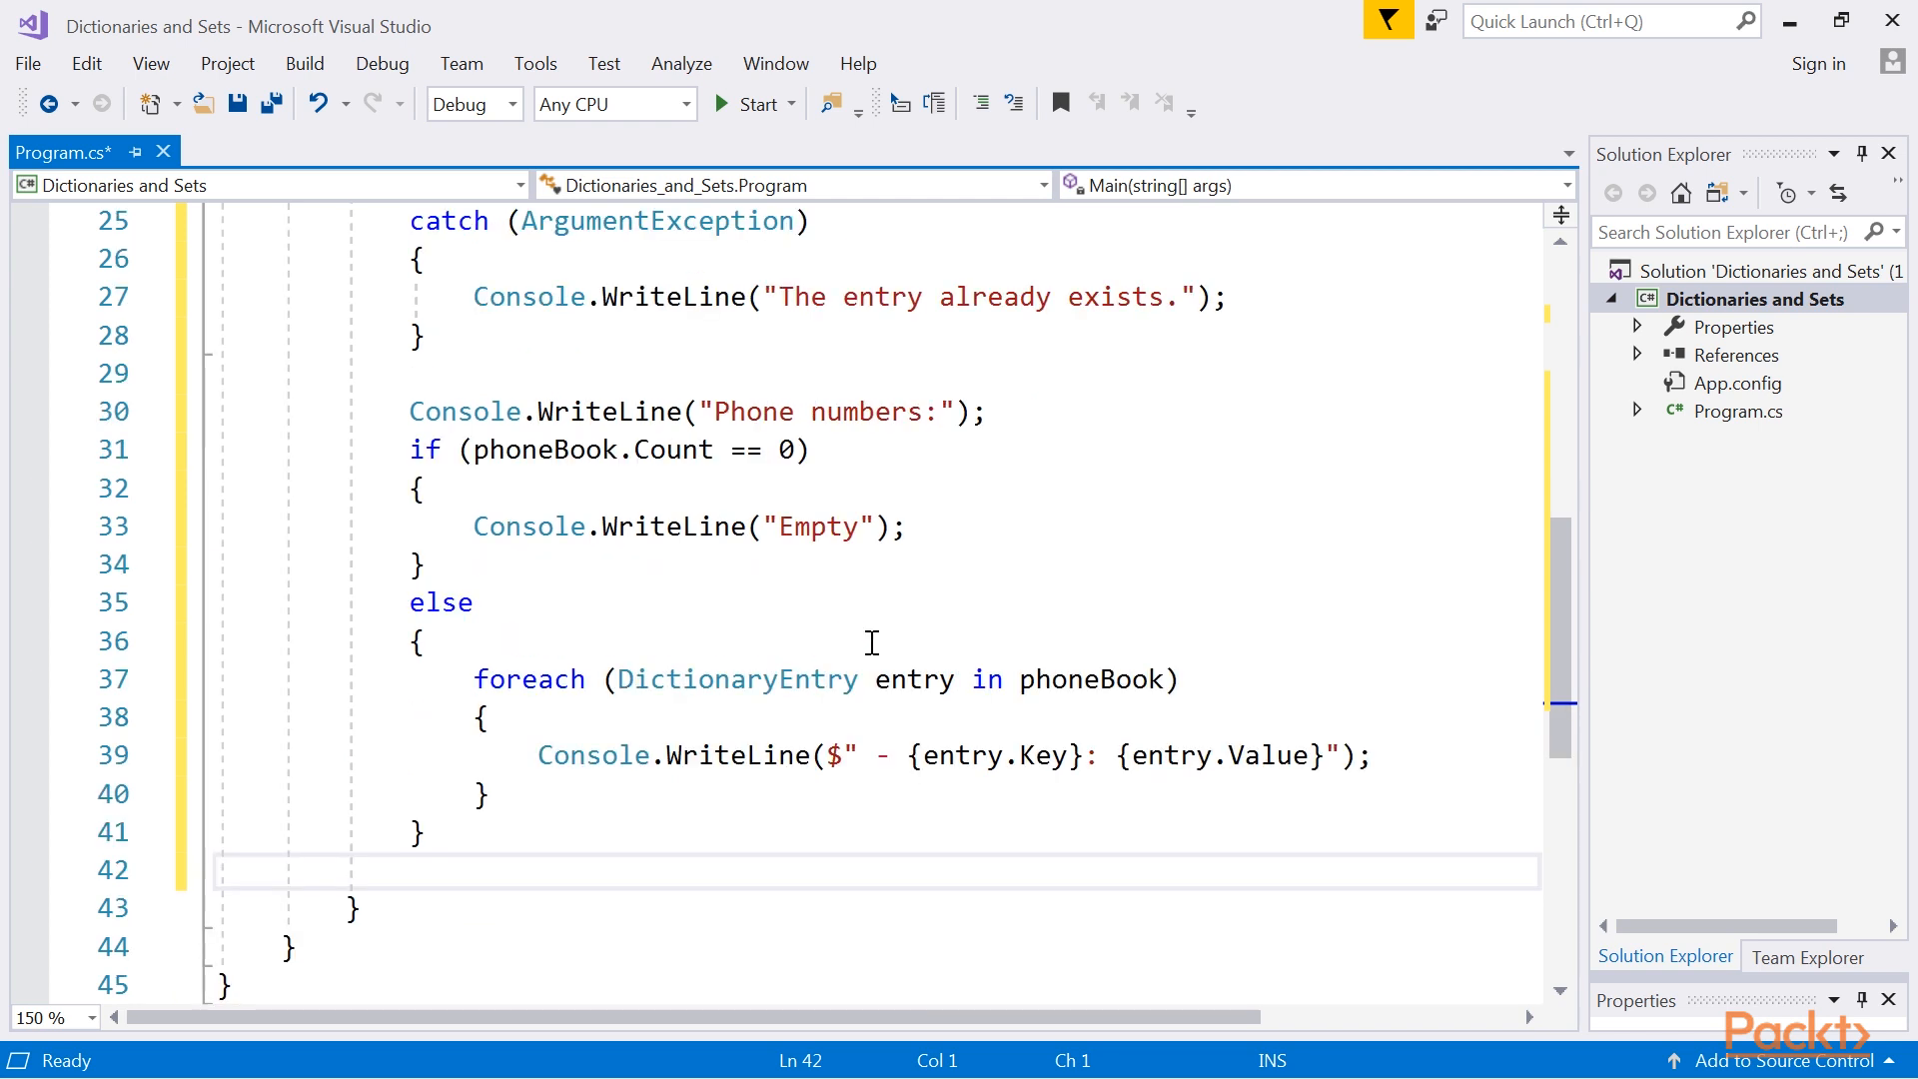
scroll(down, 3)
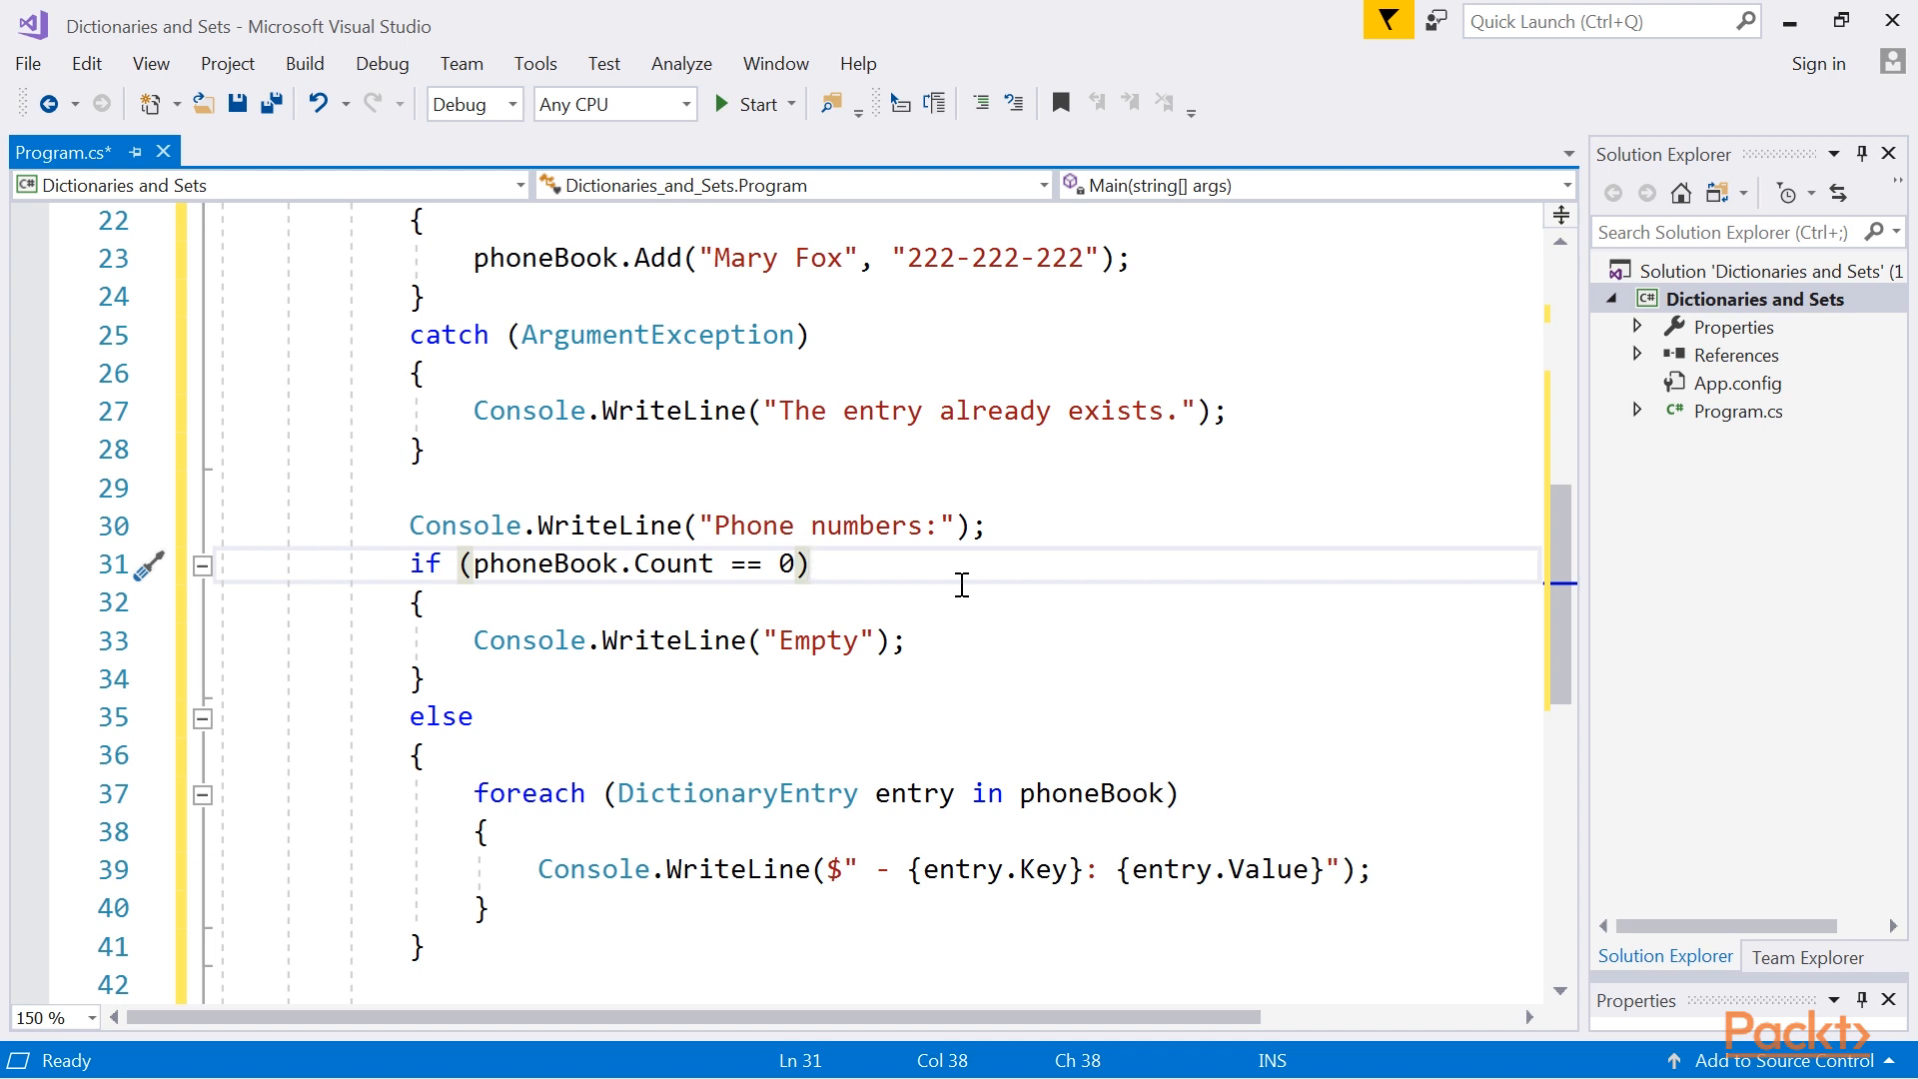
mouse_move(645, 737)
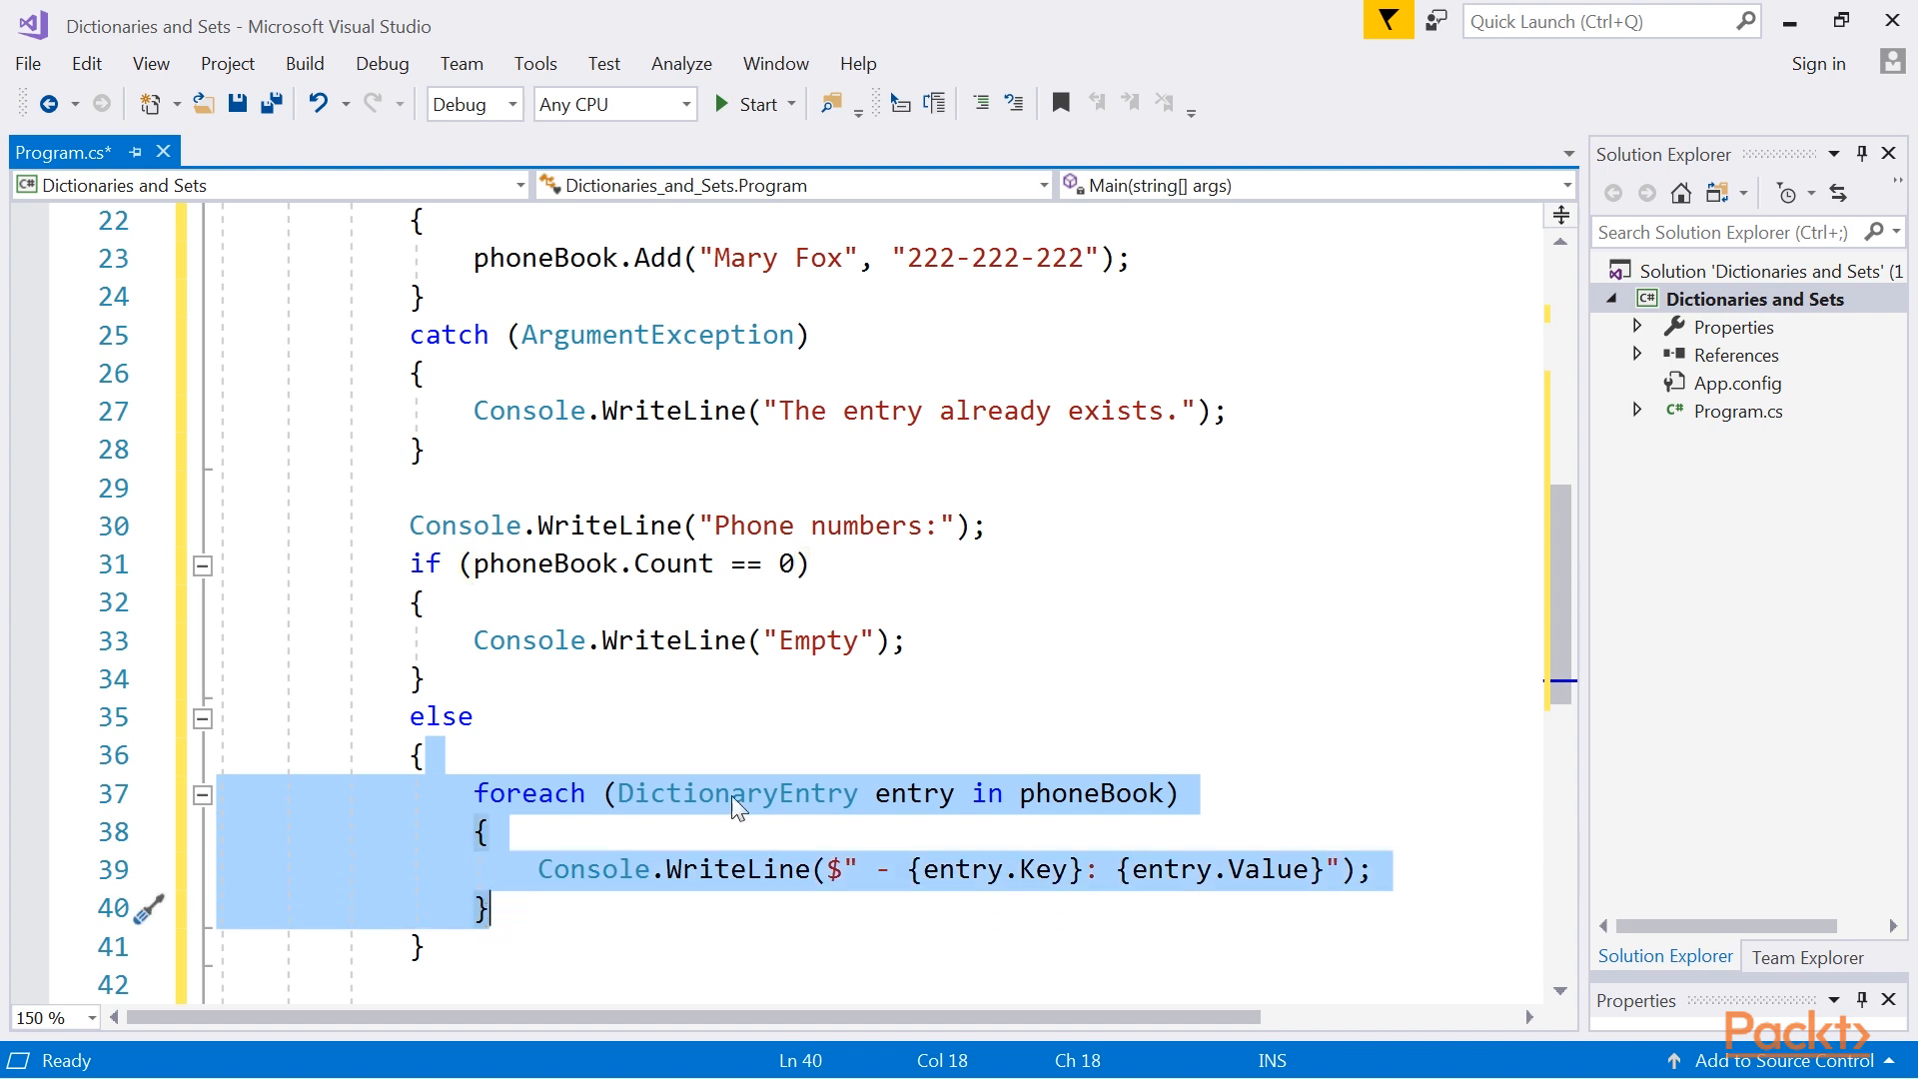
click(949, 679)
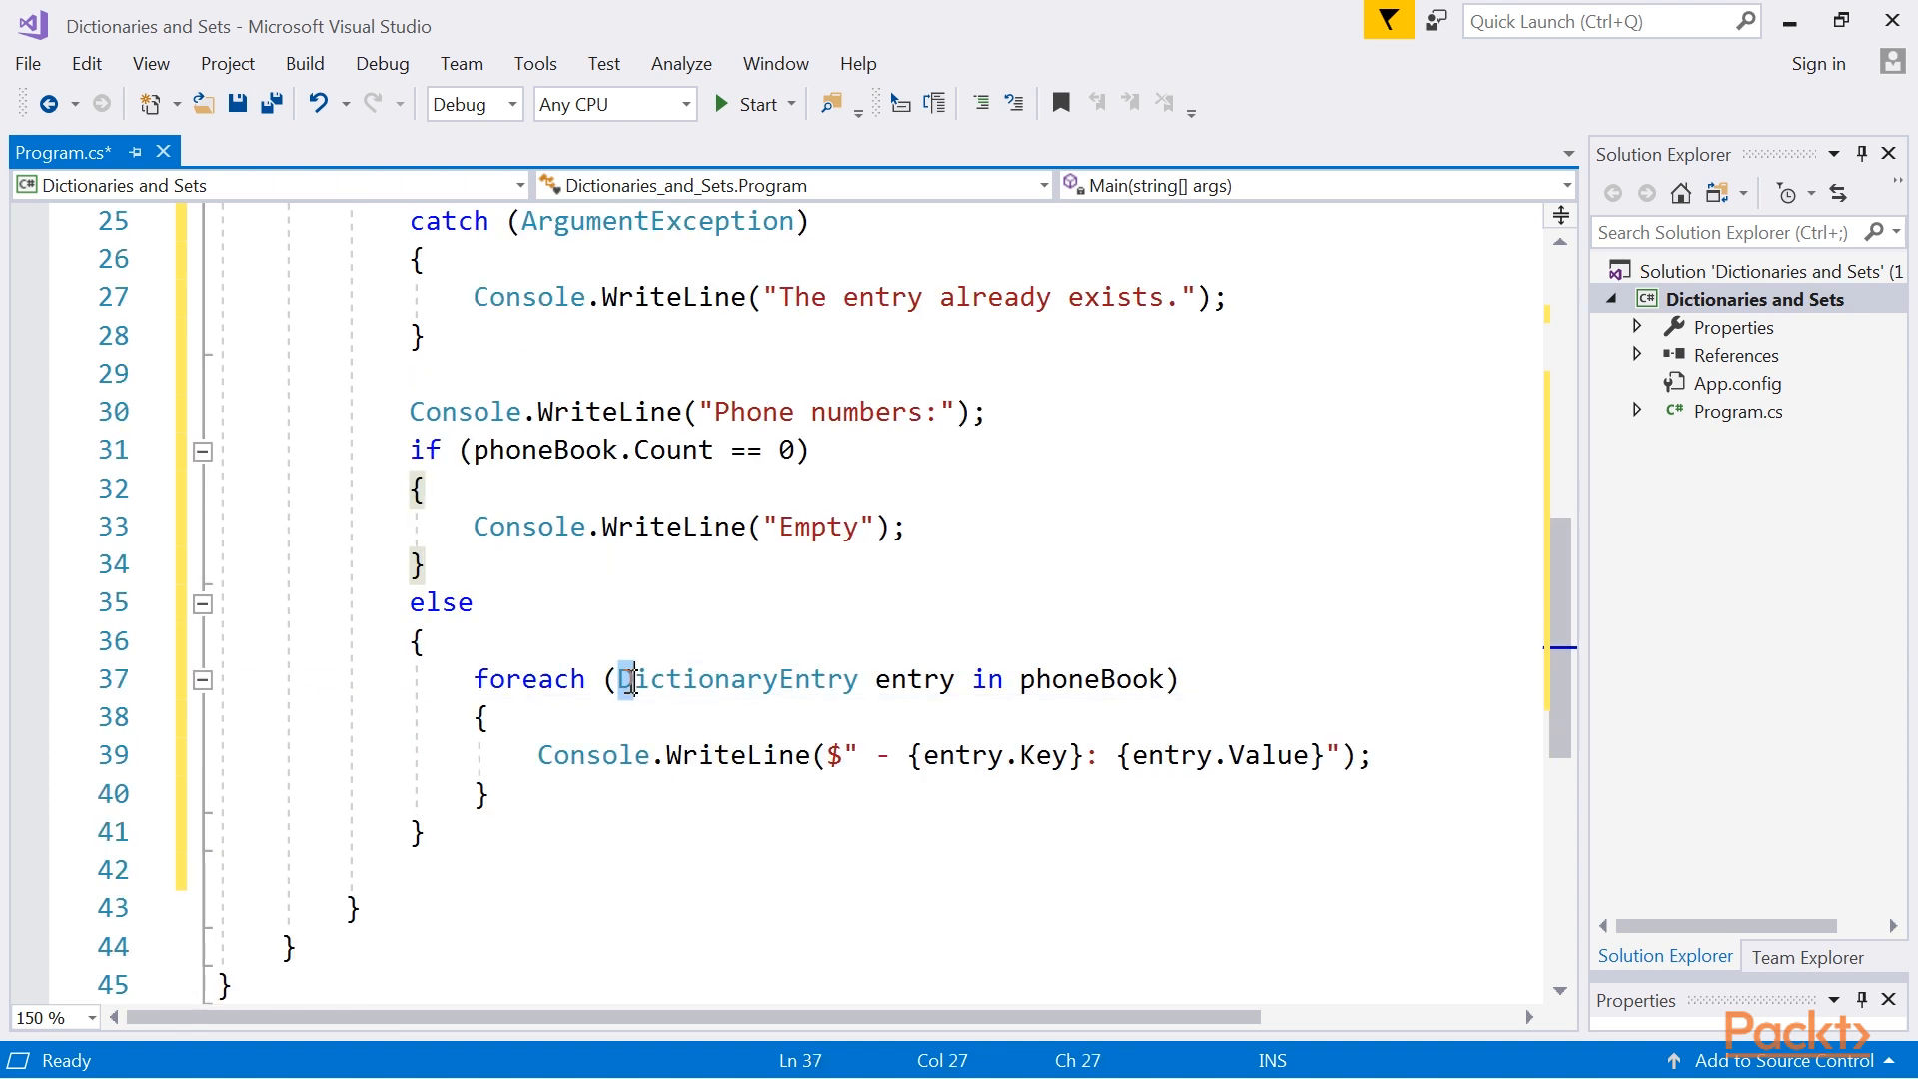
click(475, 601)
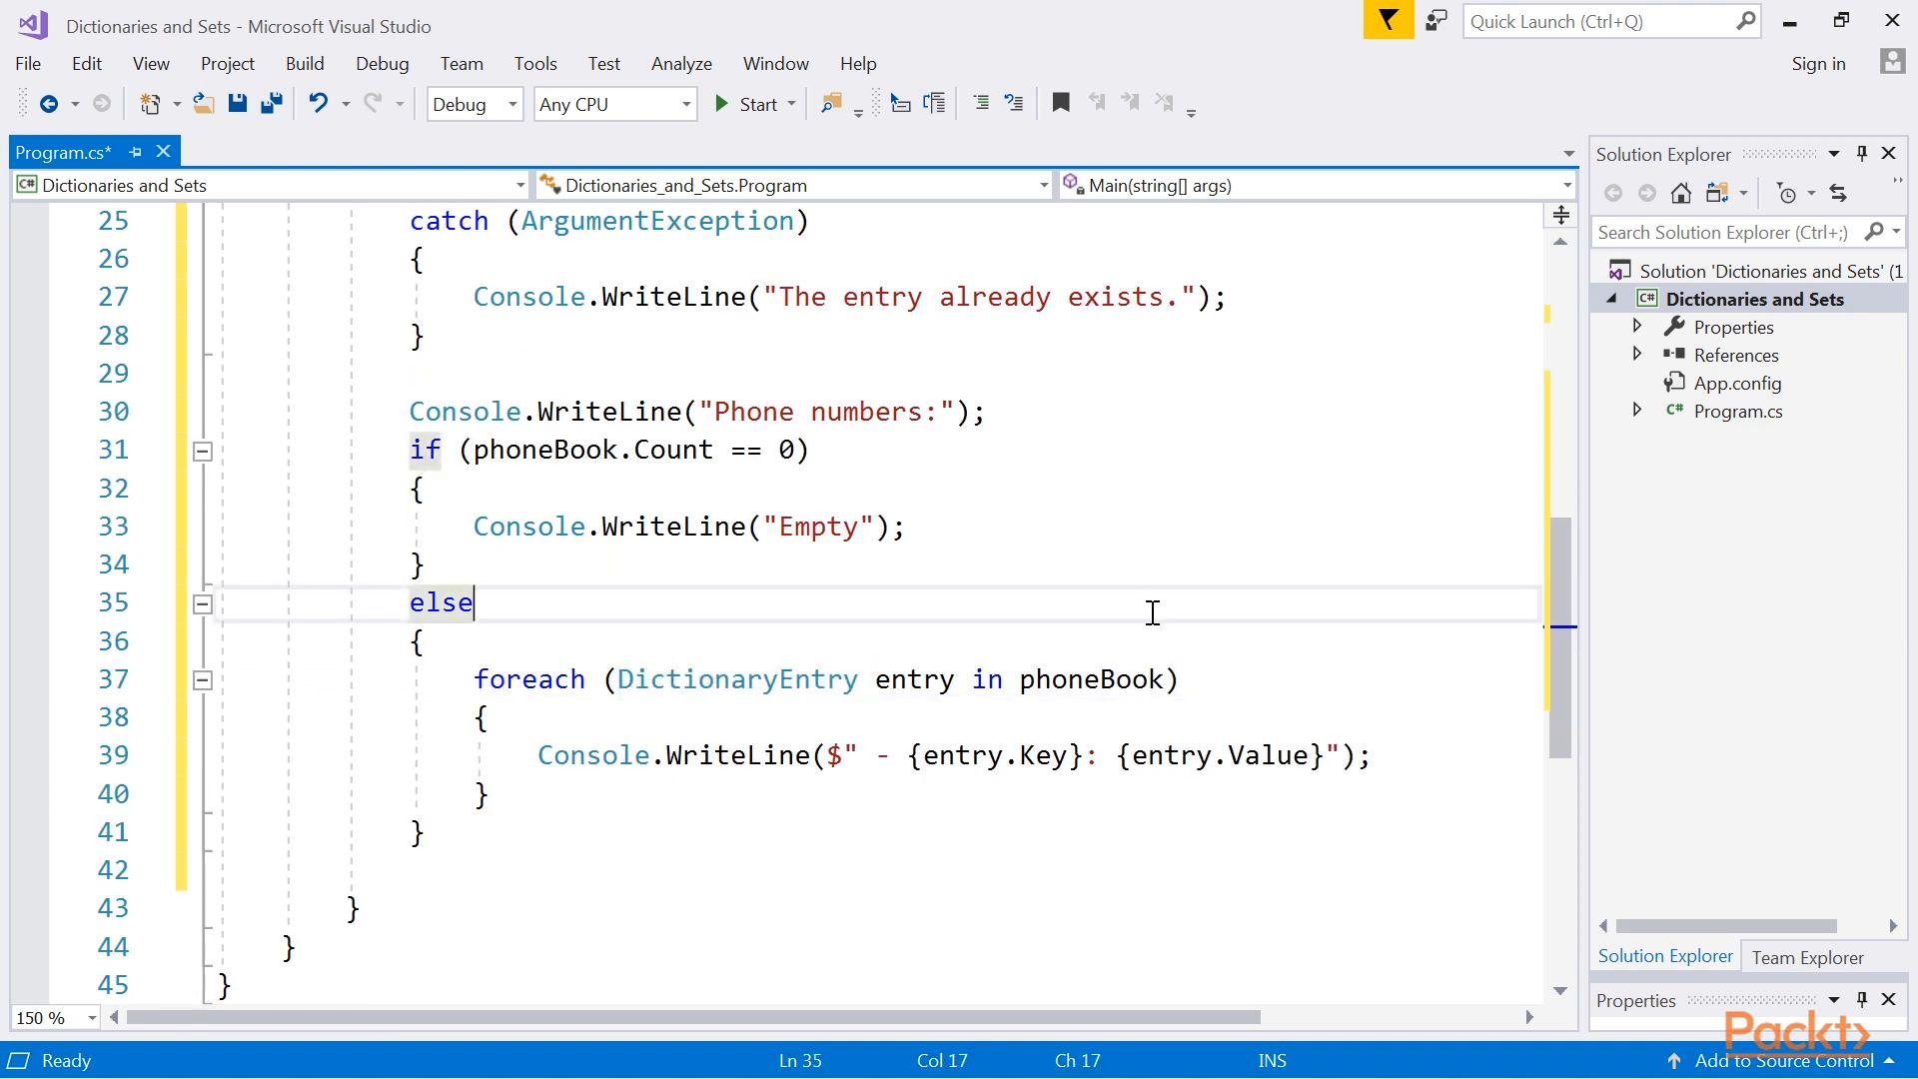
double_click(1037, 755)
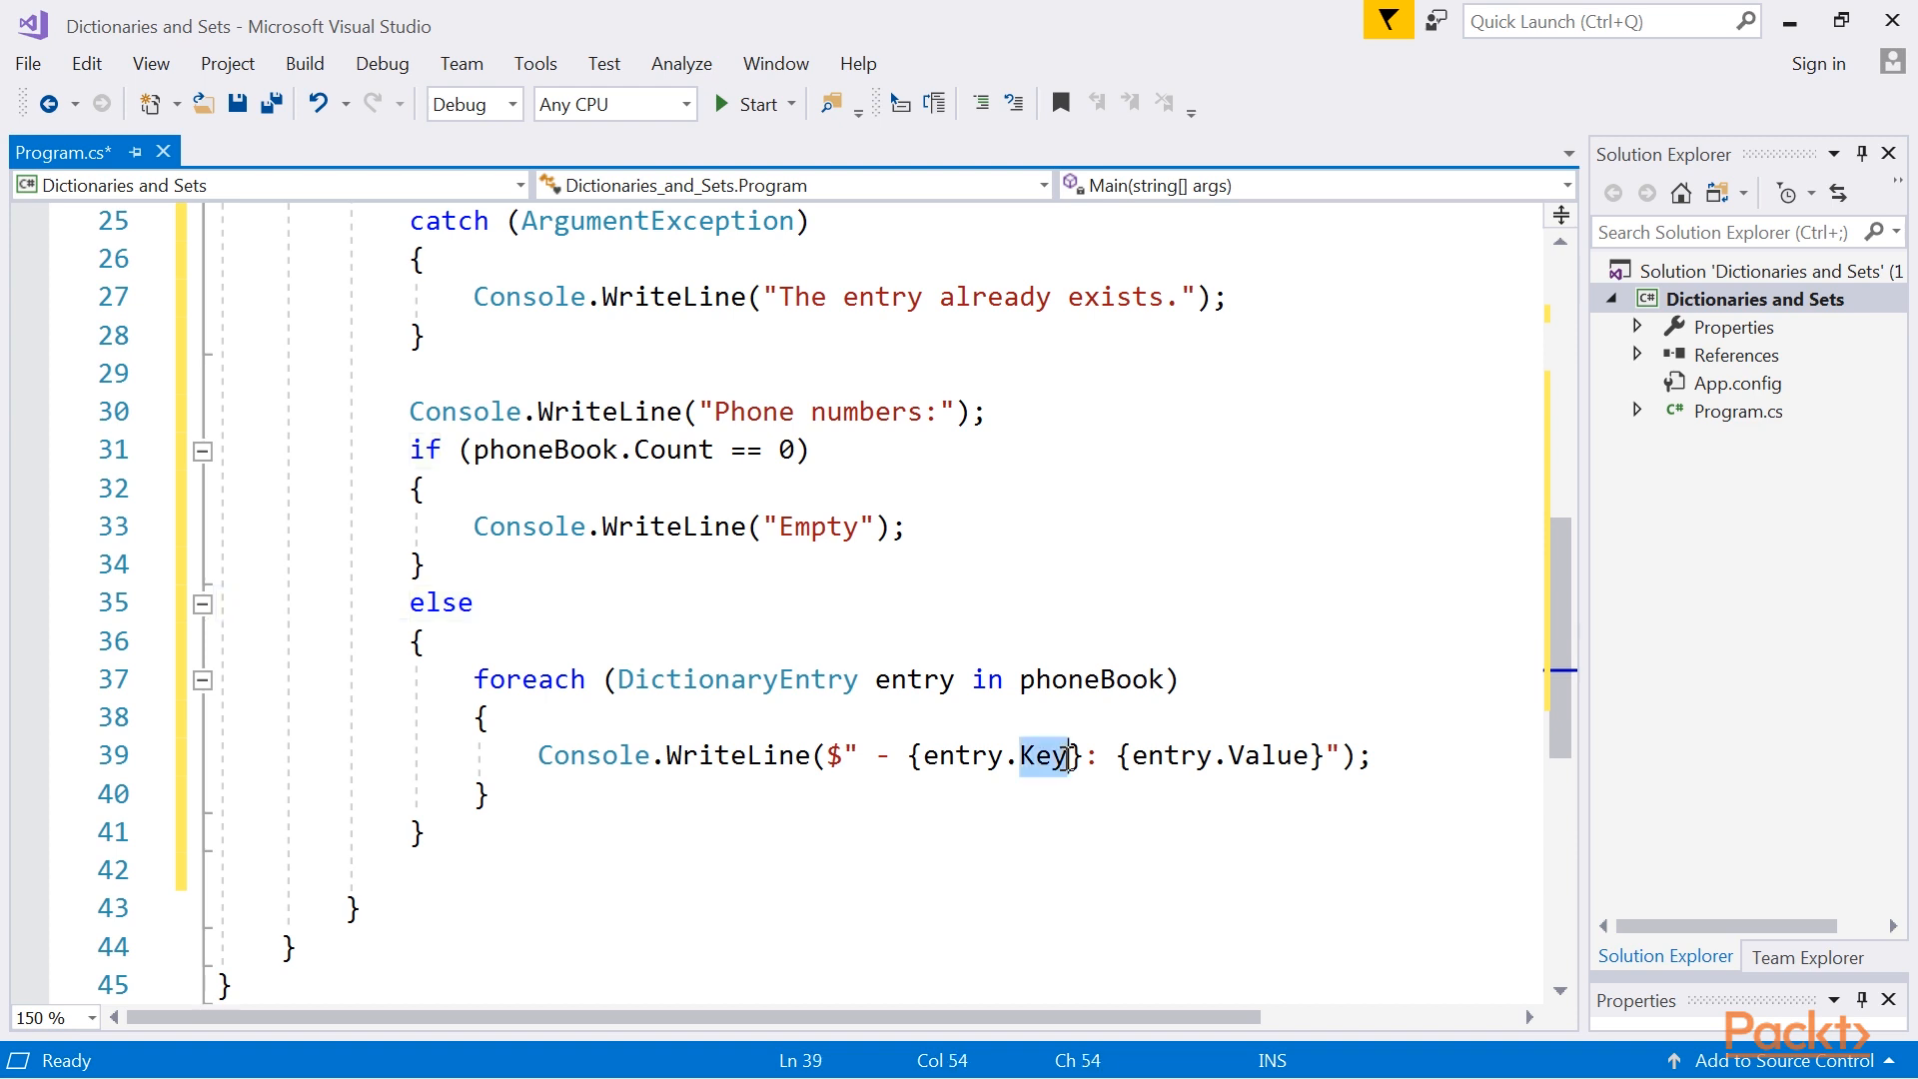
double_click(1255, 755)
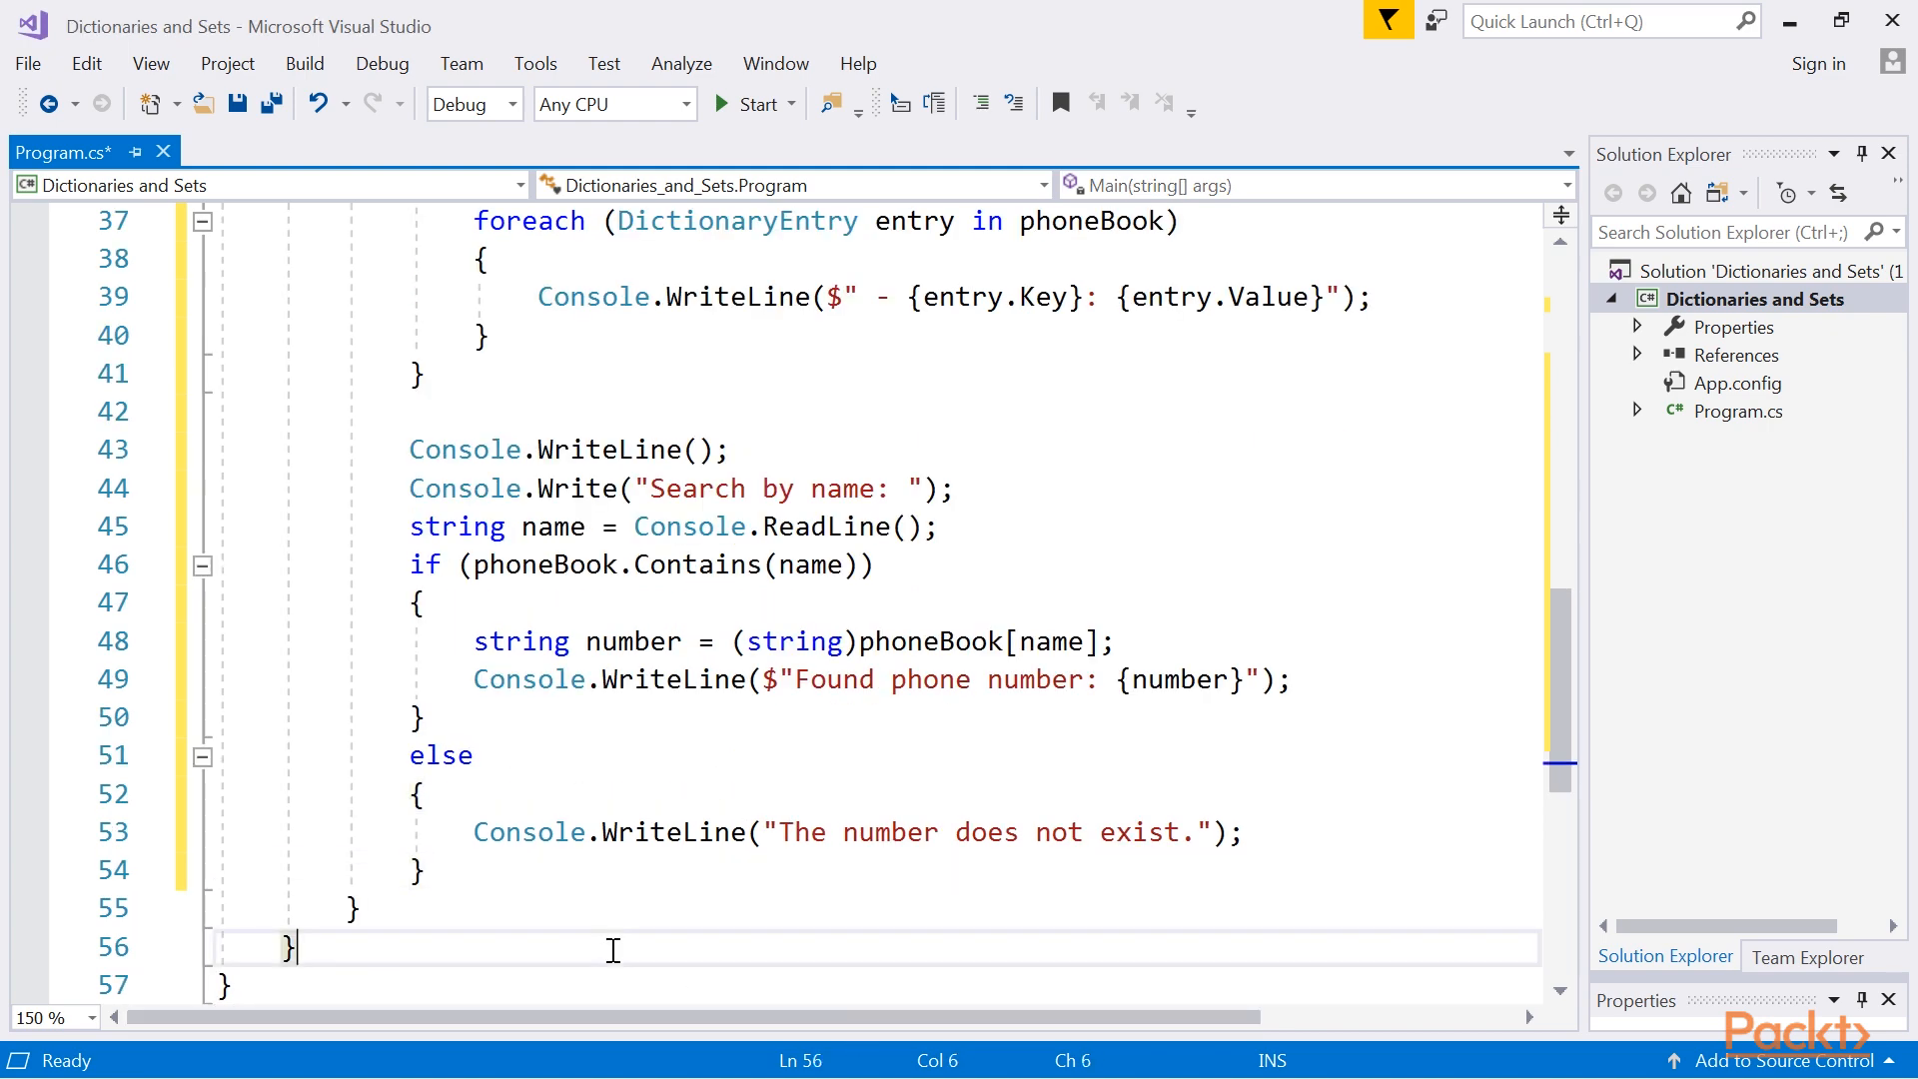
Check the phoneBook.Contains(name) search branch and run the program to test it.
double_click(695, 564)
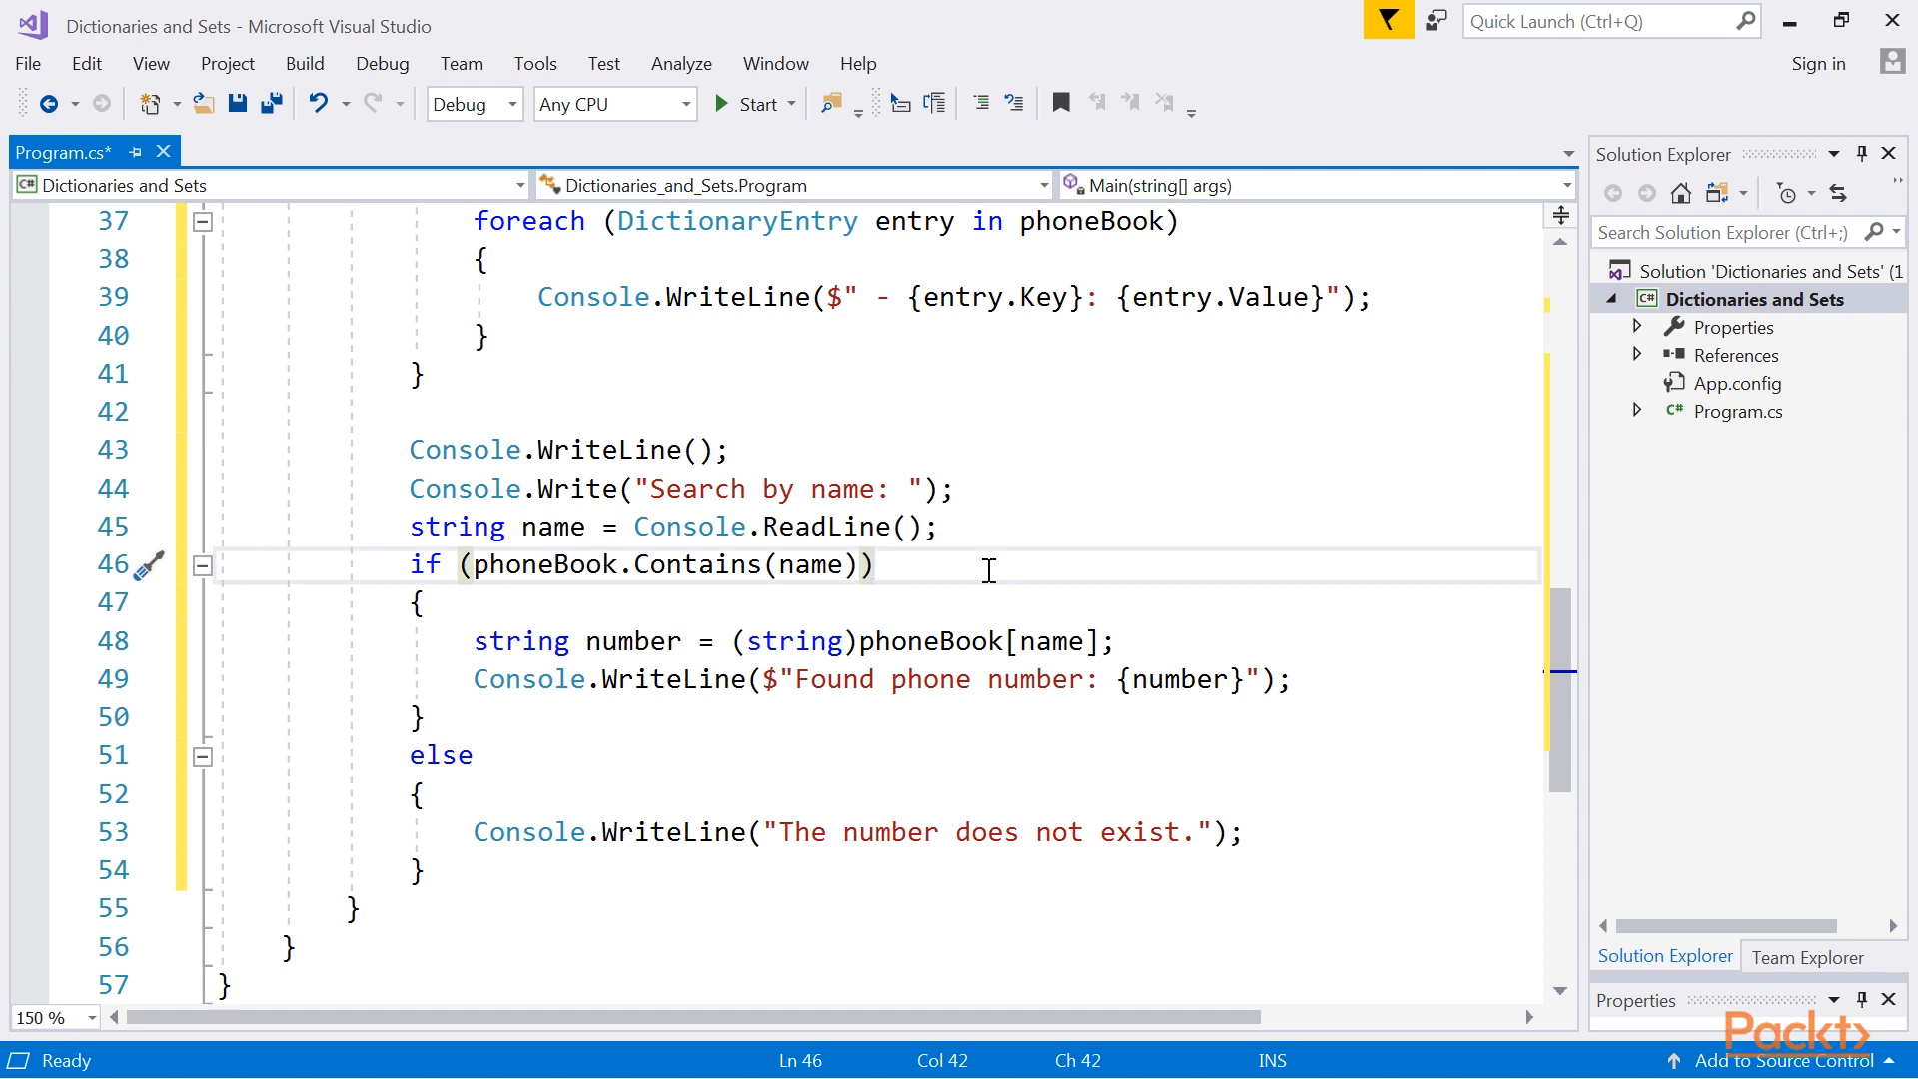
click(873, 564)
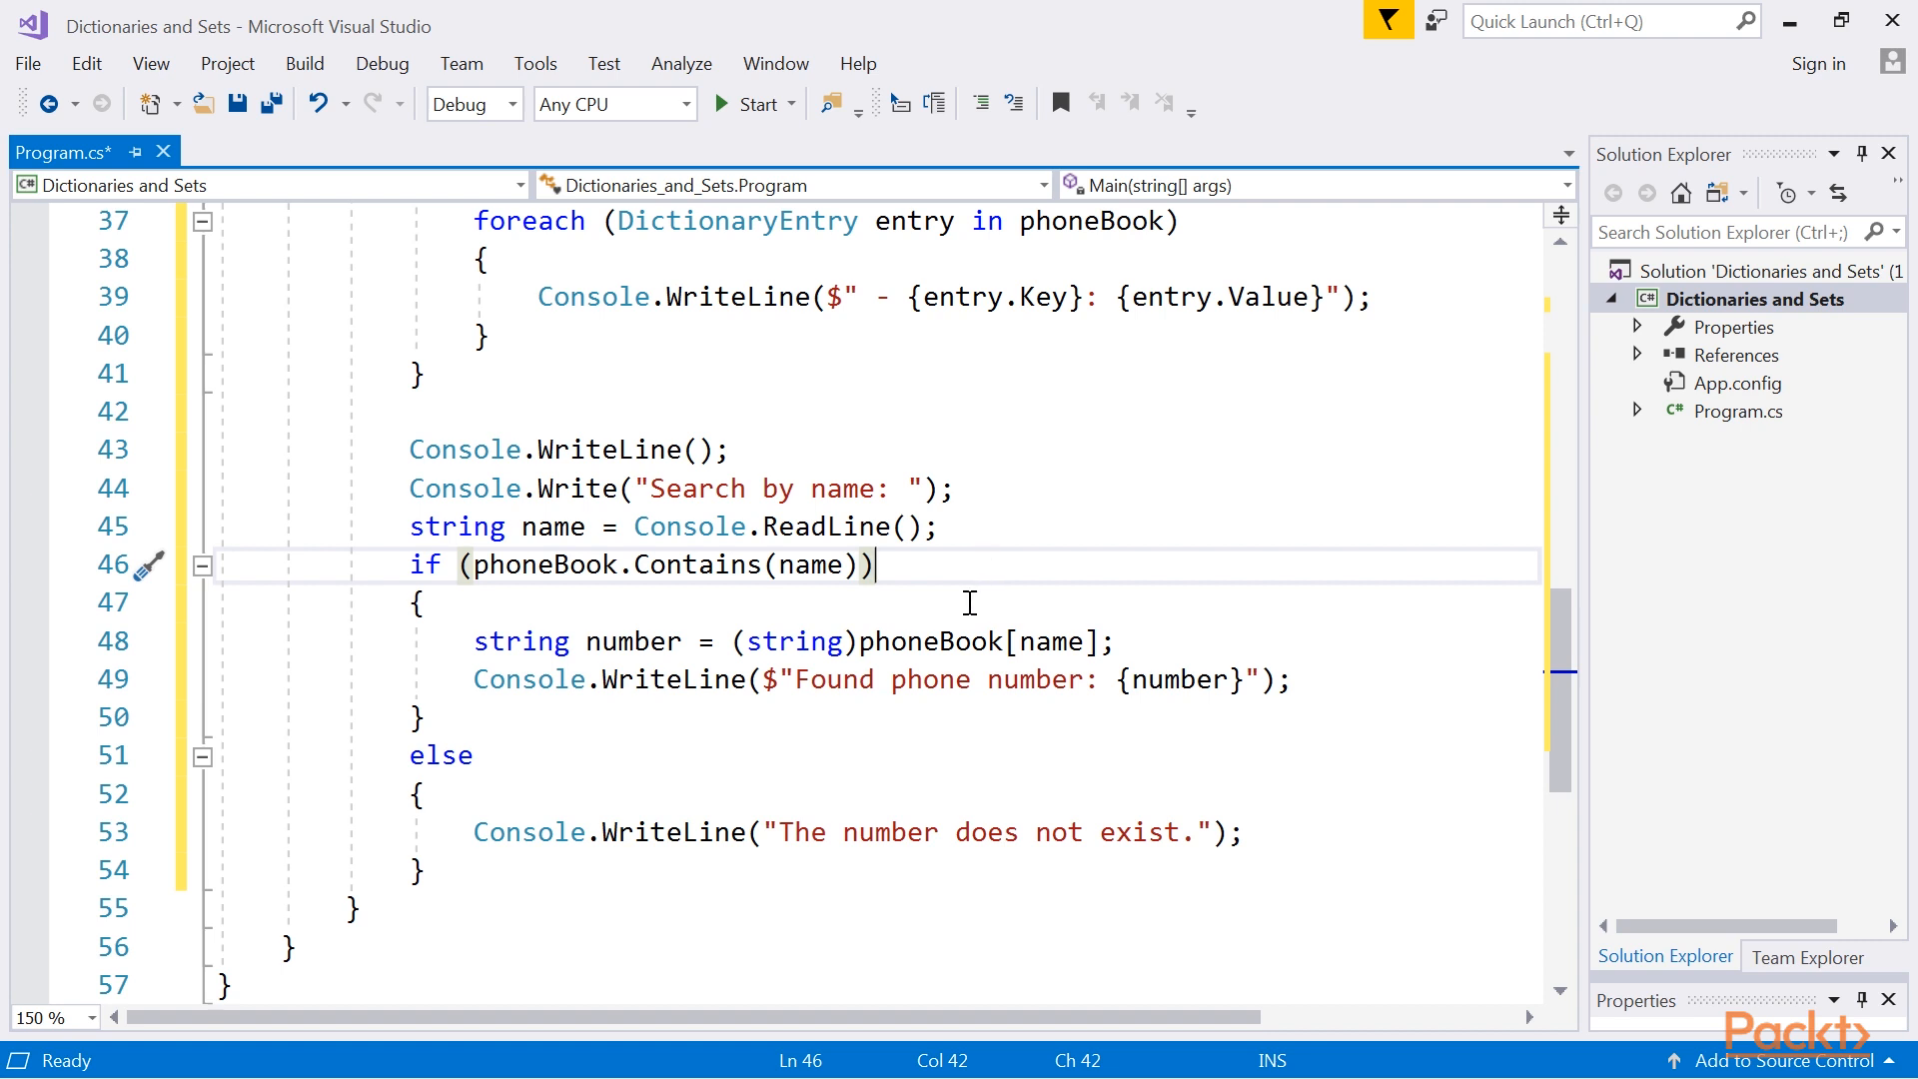
mouse_move(946, 641)
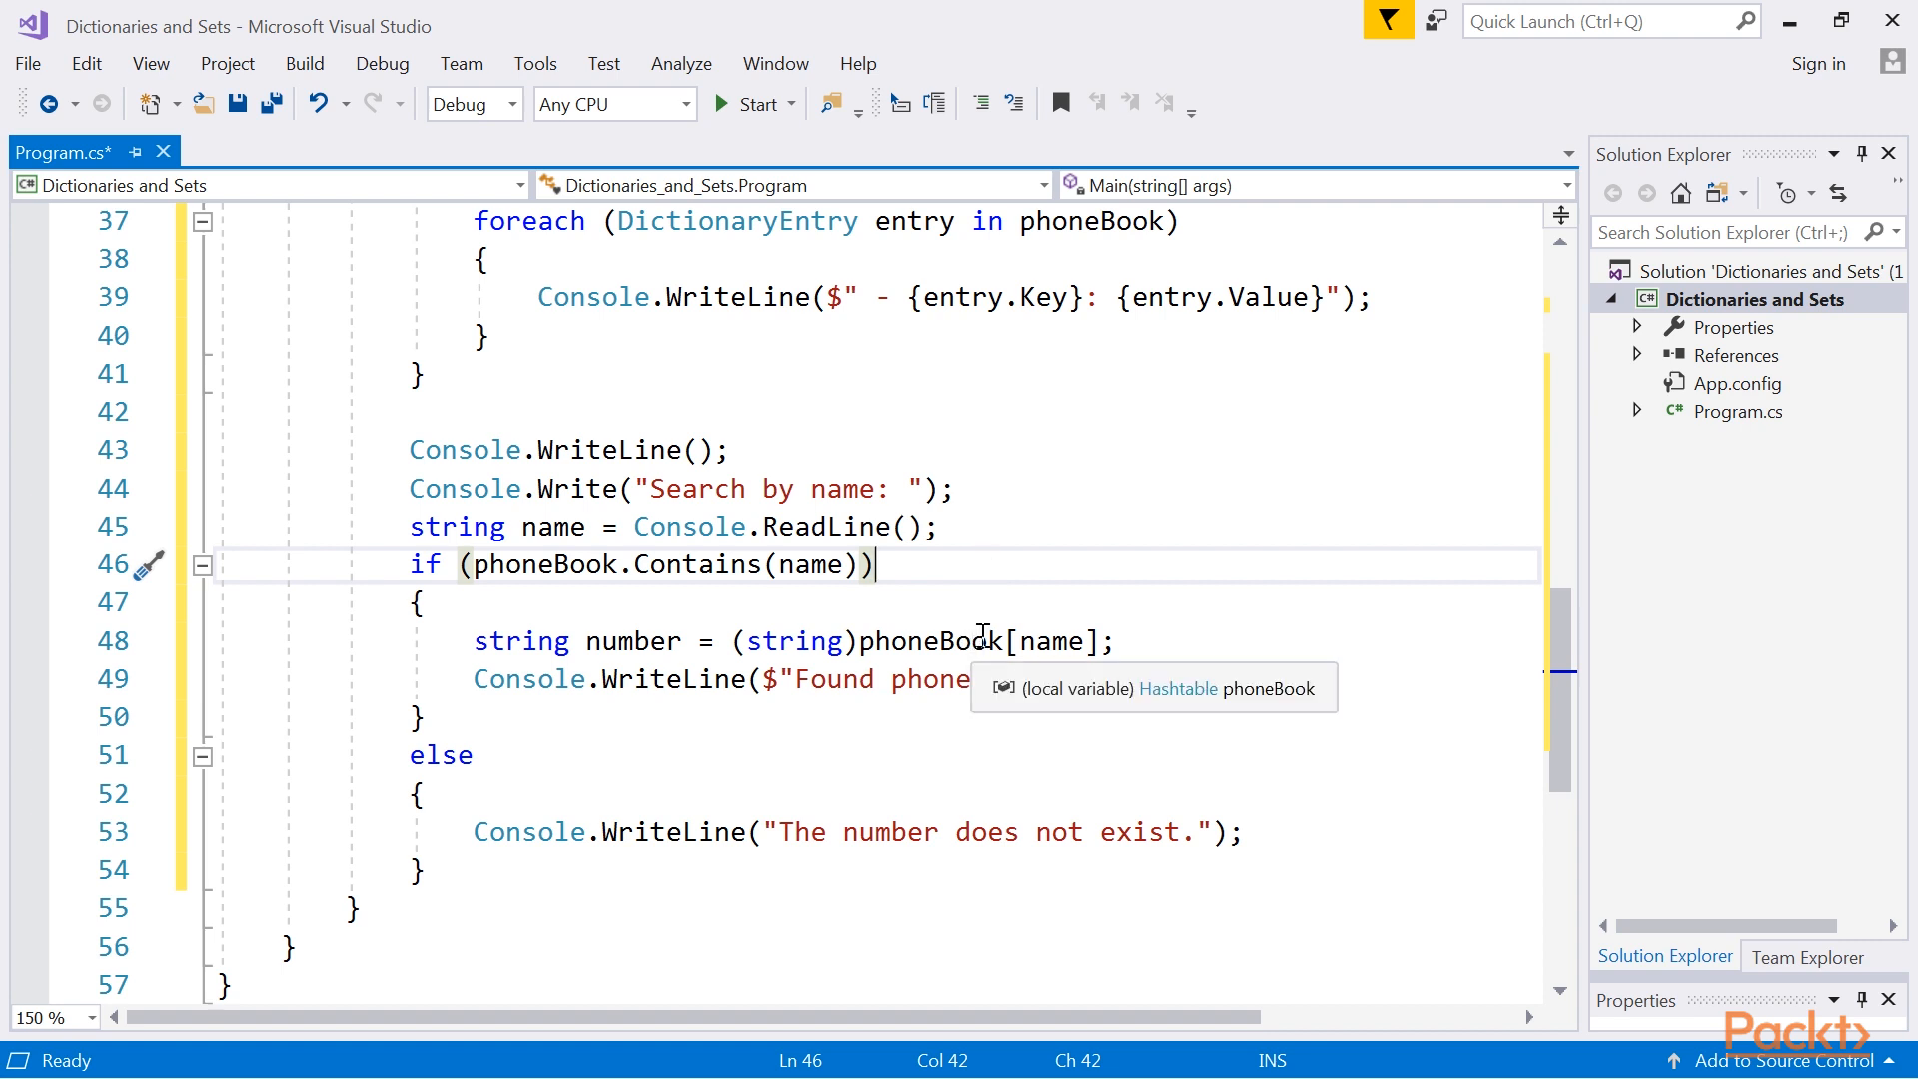
click(745, 102)
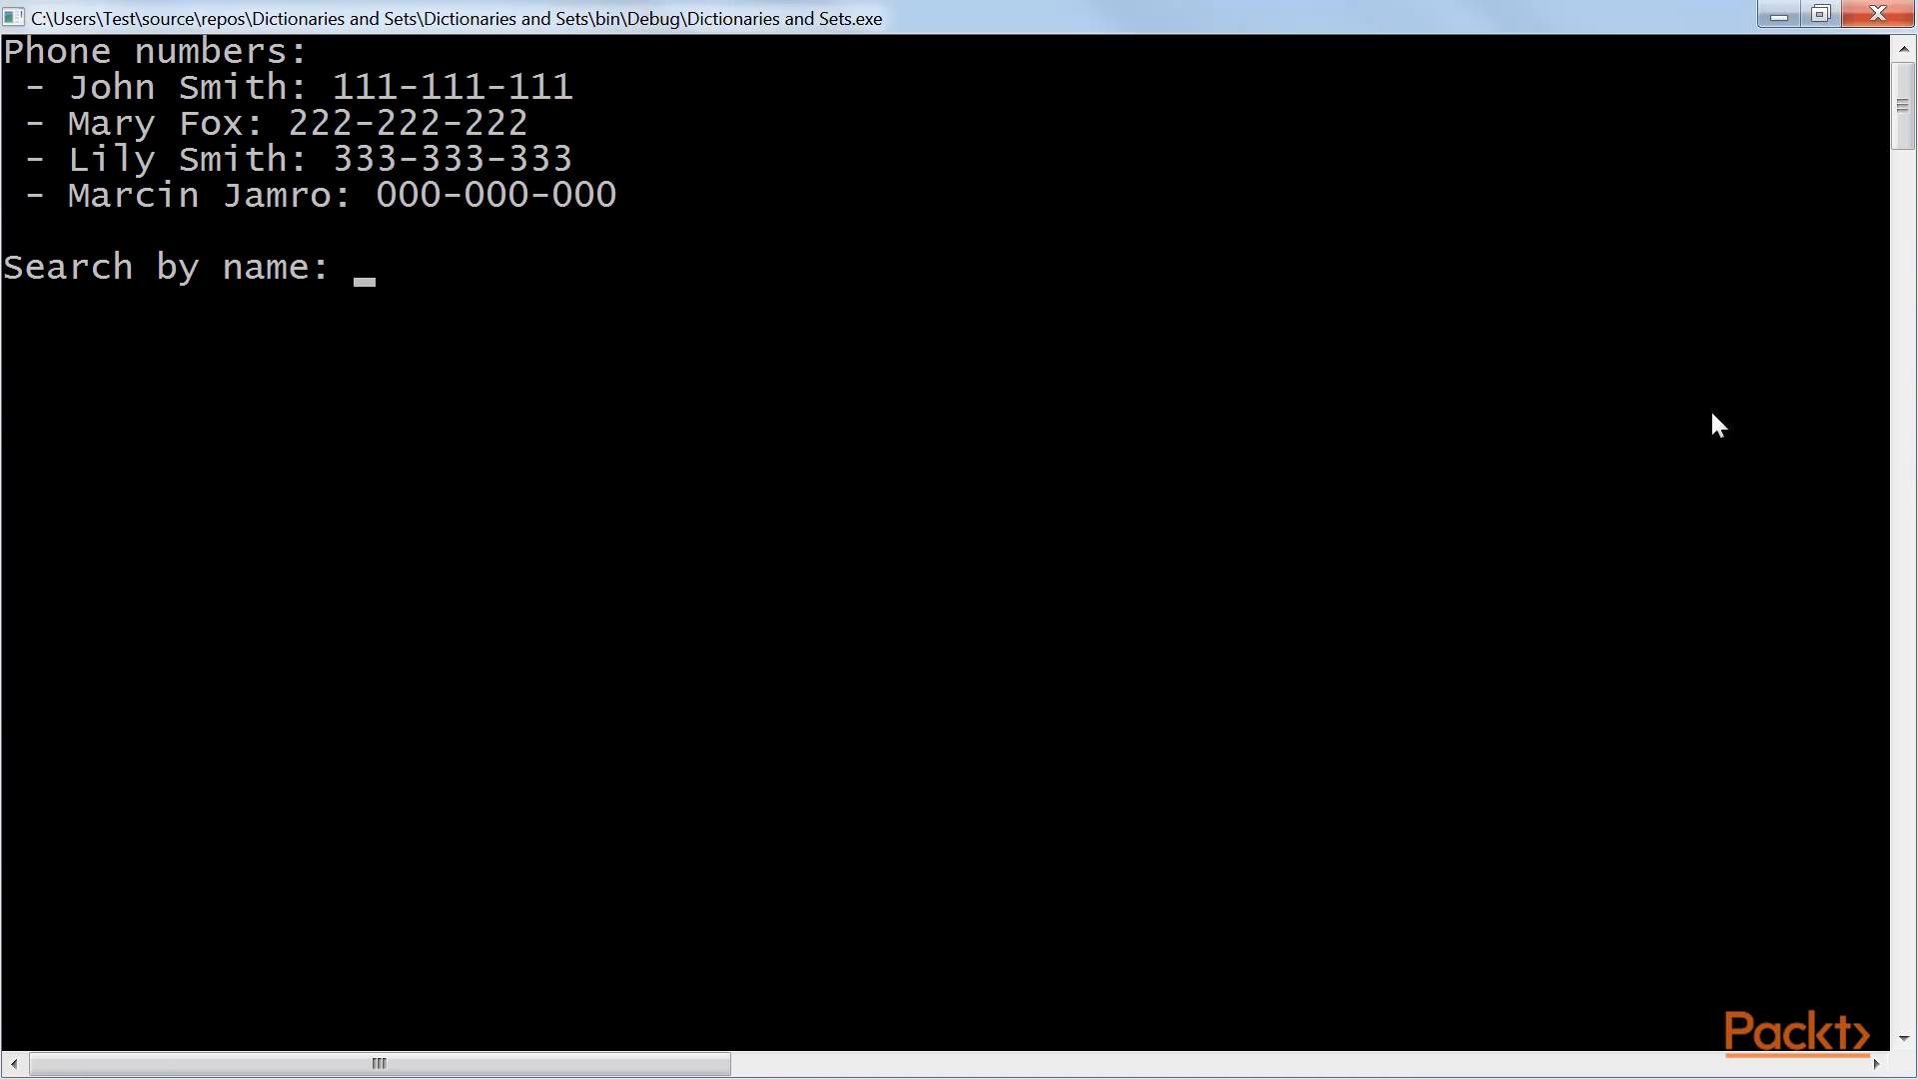
Search for 'Mary Fox' at the prompt and get her number 222-222-222.
text(Mary Fox)
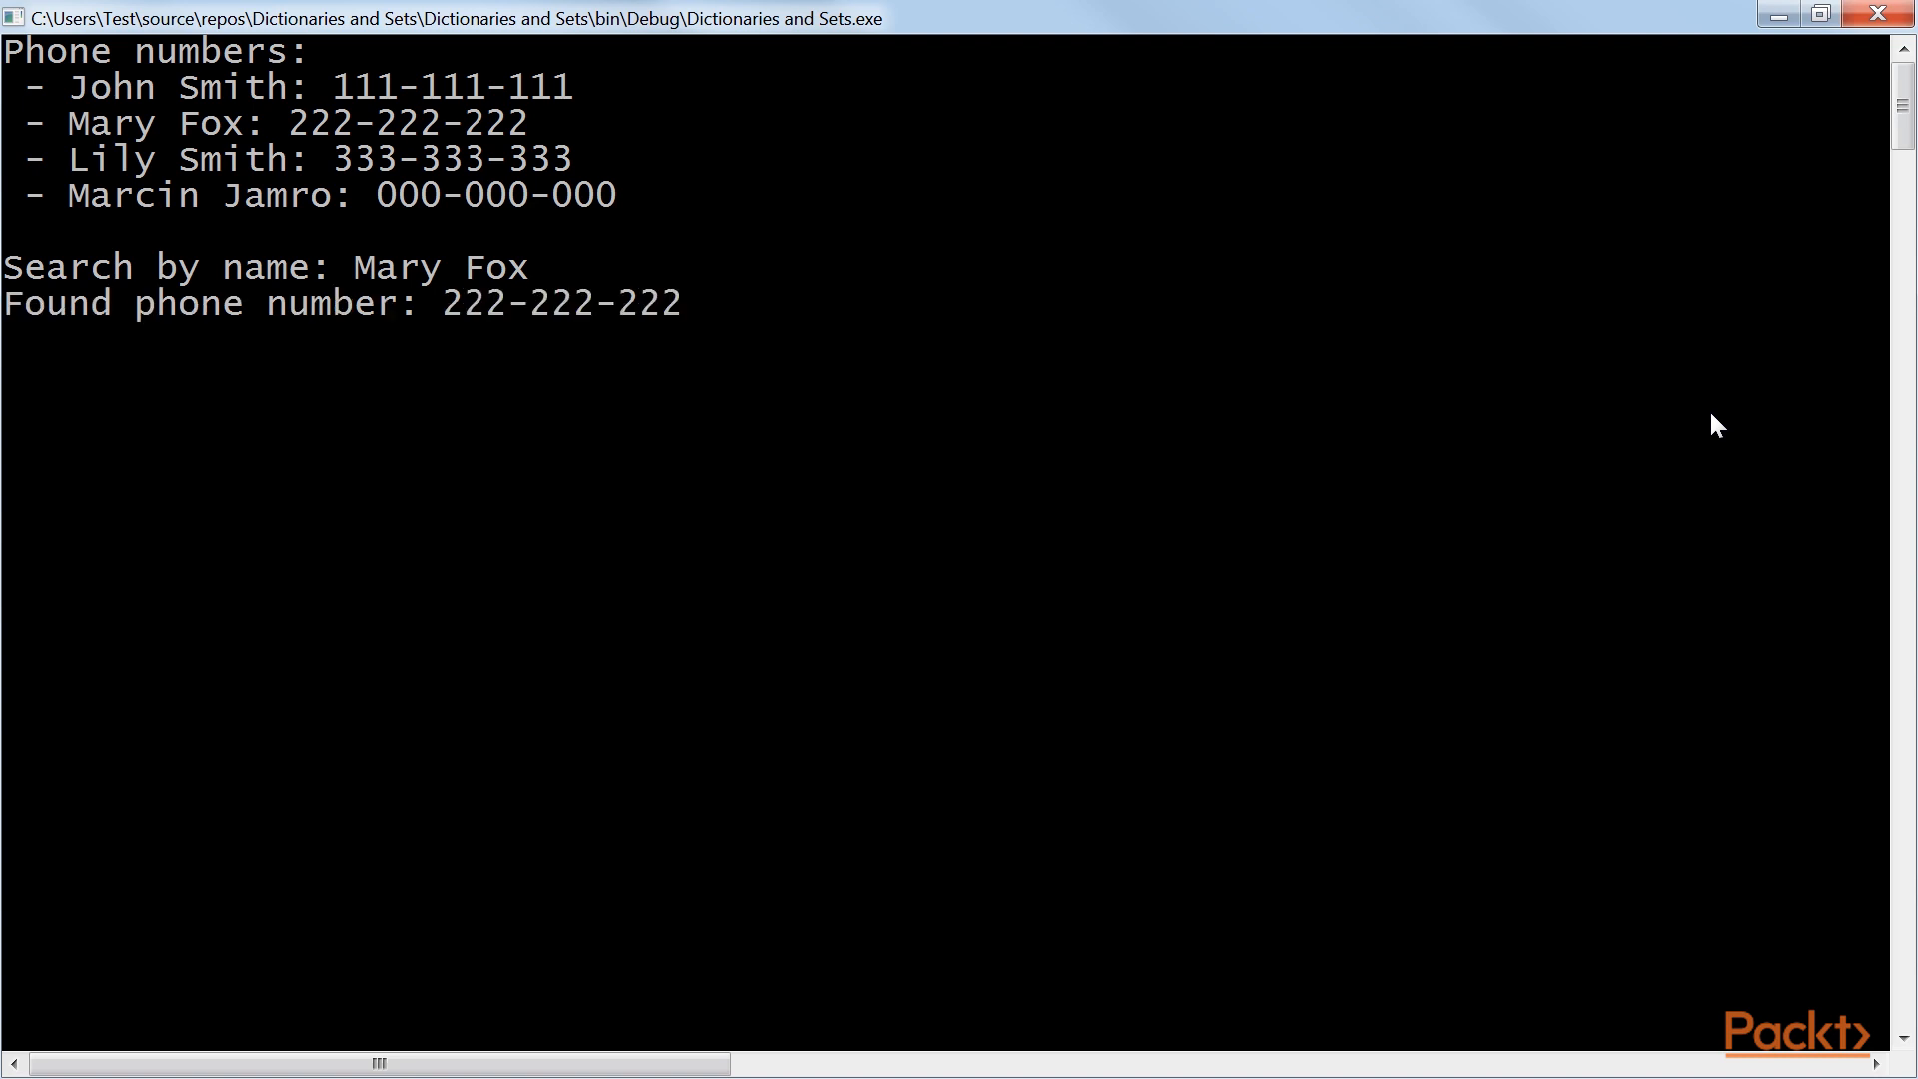
mouse_move(677, 437)
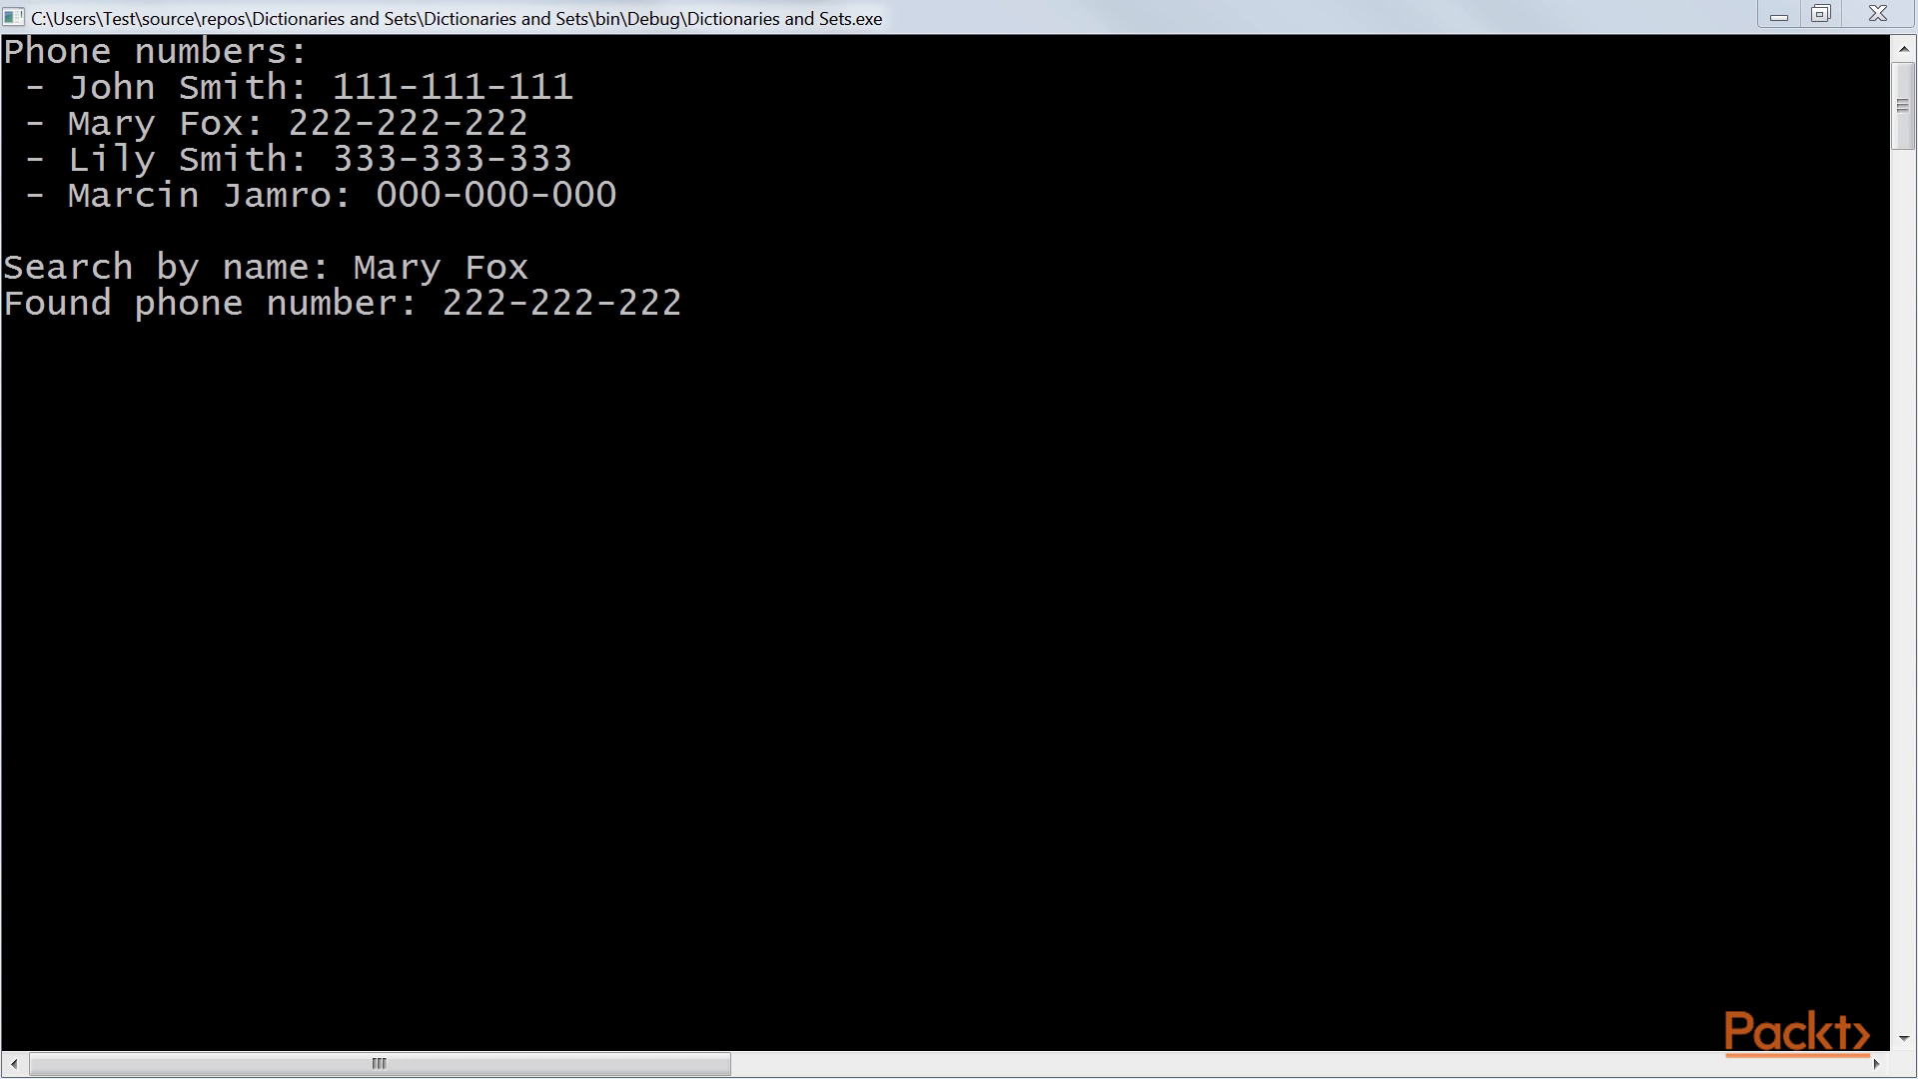
mouse_move(1442, 491)
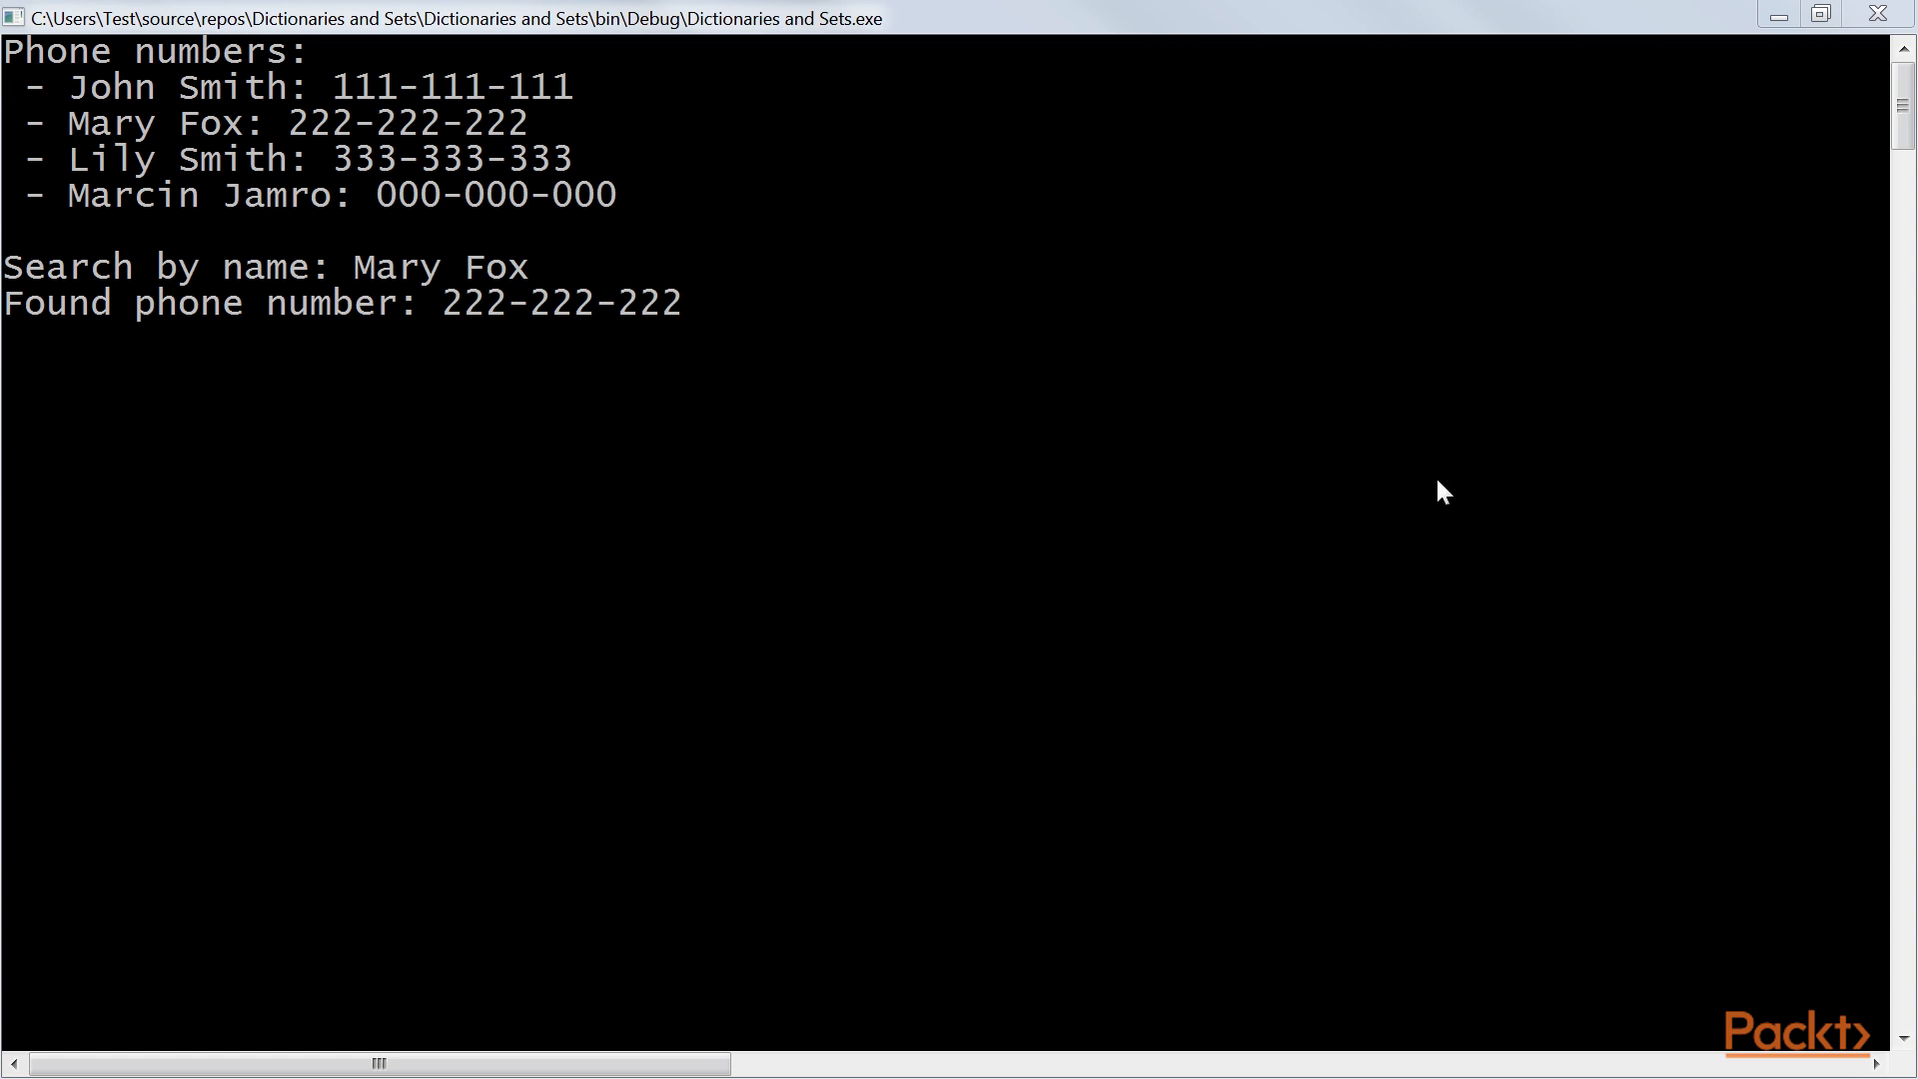